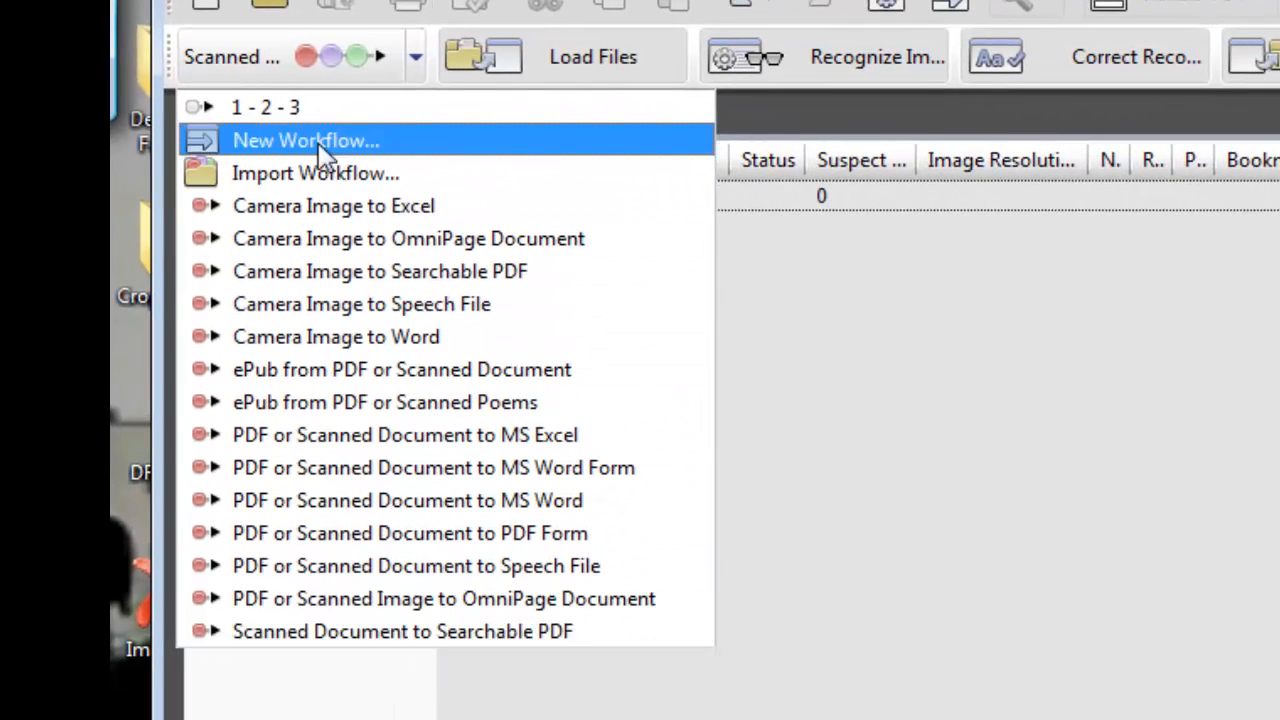
{"action": "mouse_move", "coordinate": [590, 272]}
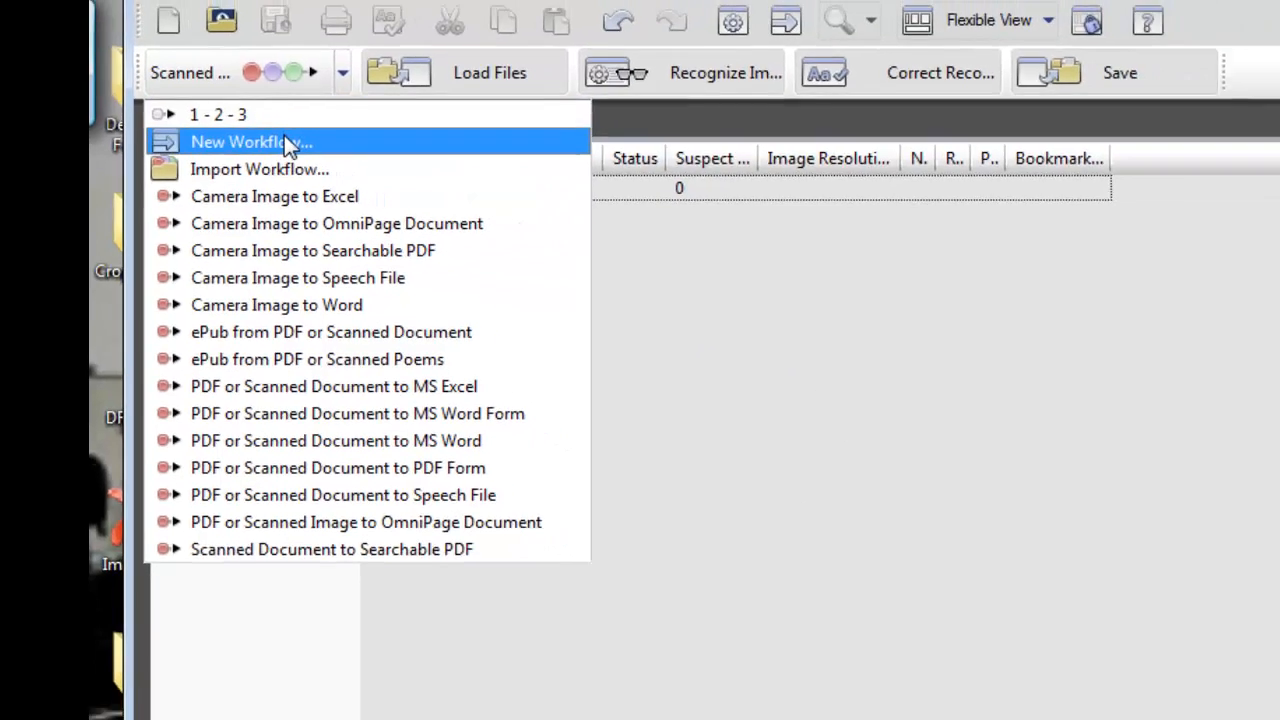
- Start a new workflow from the toolbar dropdown, launching the Workflow Assistant
{"action": "left_click", "coordinate": [252, 142]}
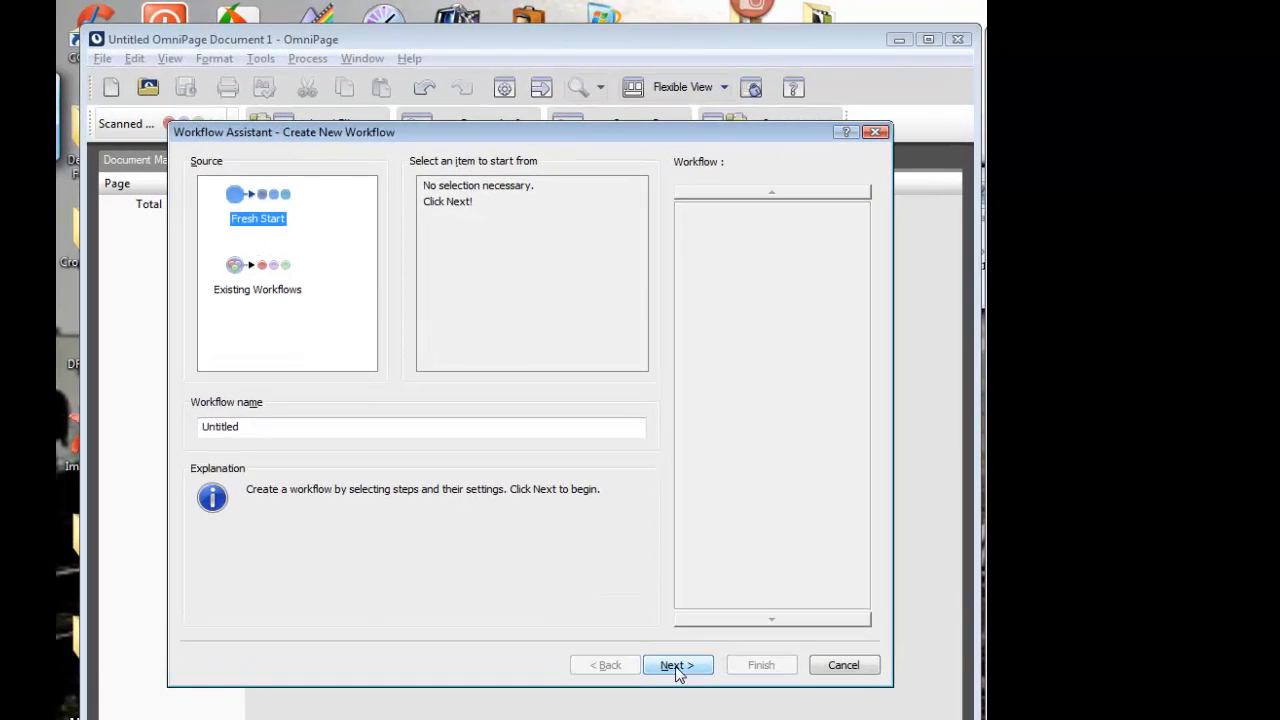
- Add a second step after scanning and make it a Save step
{"action": "left_click", "coordinate": [678, 664]}
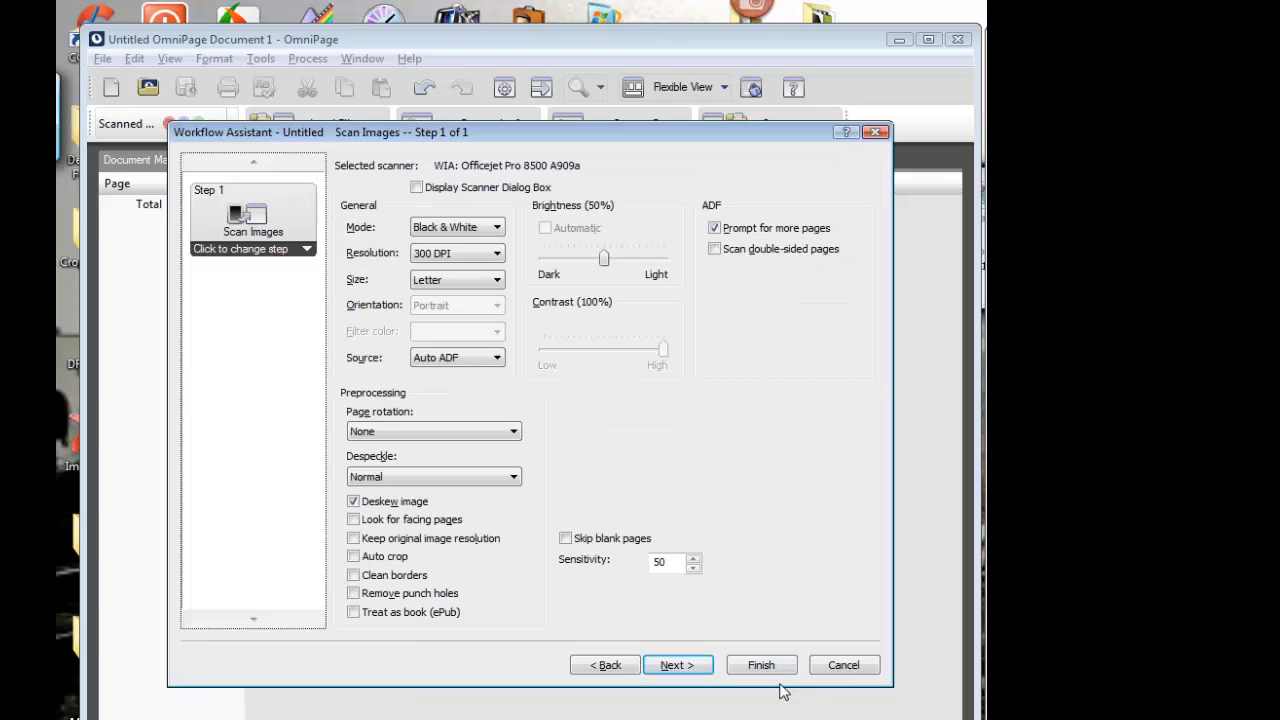
{"action": "left_click", "coordinate": [678, 664]}
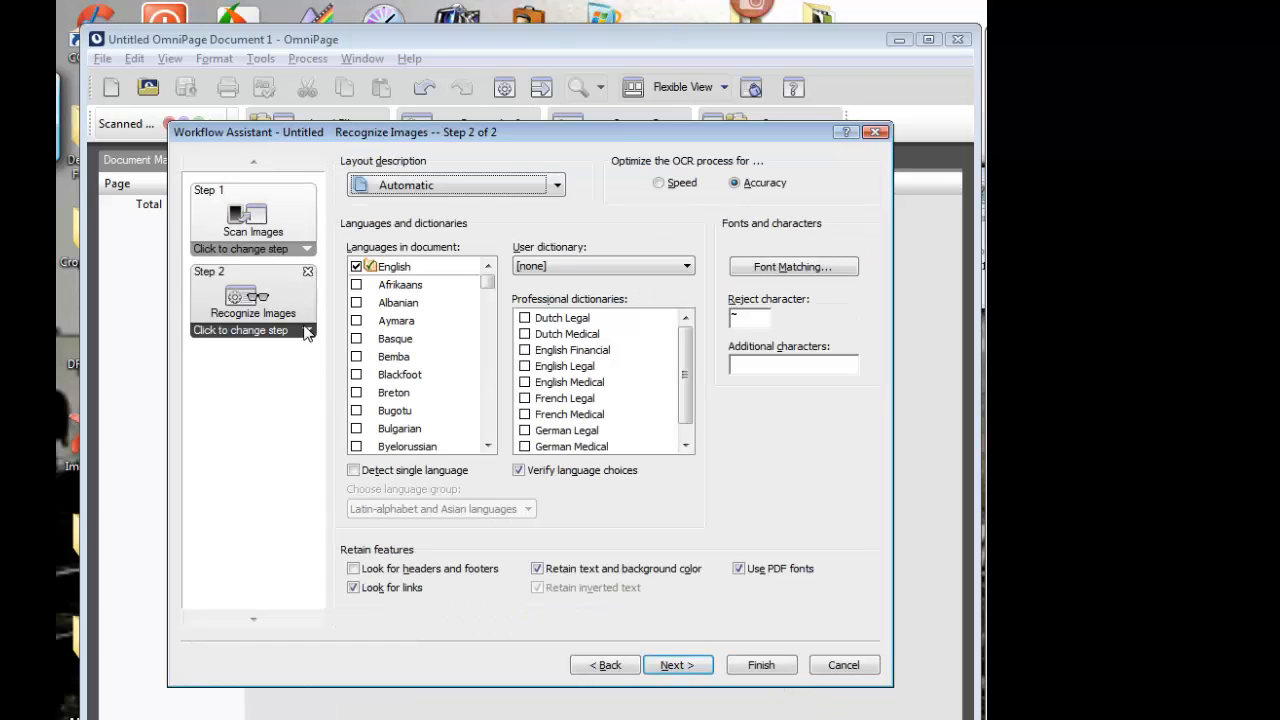
{"action": "left_click", "coordinate": [240, 330]}
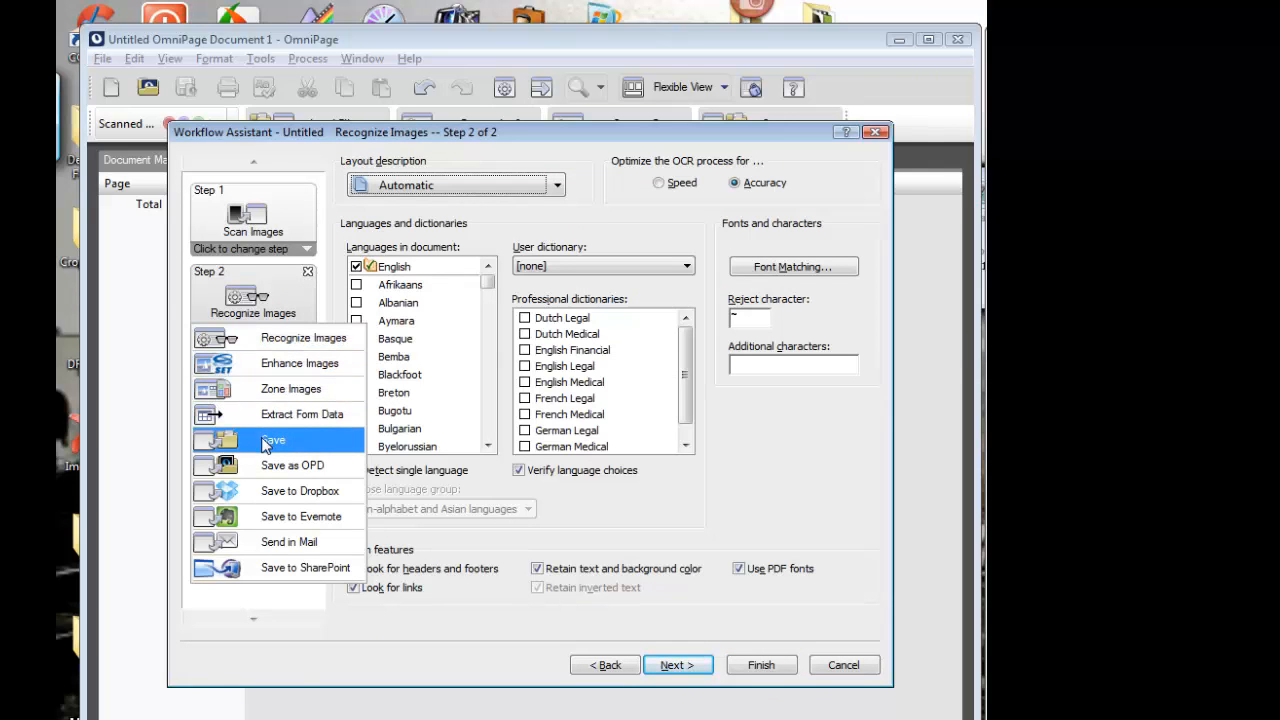
{"action": "left_click", "coordinate": [272, 440]}
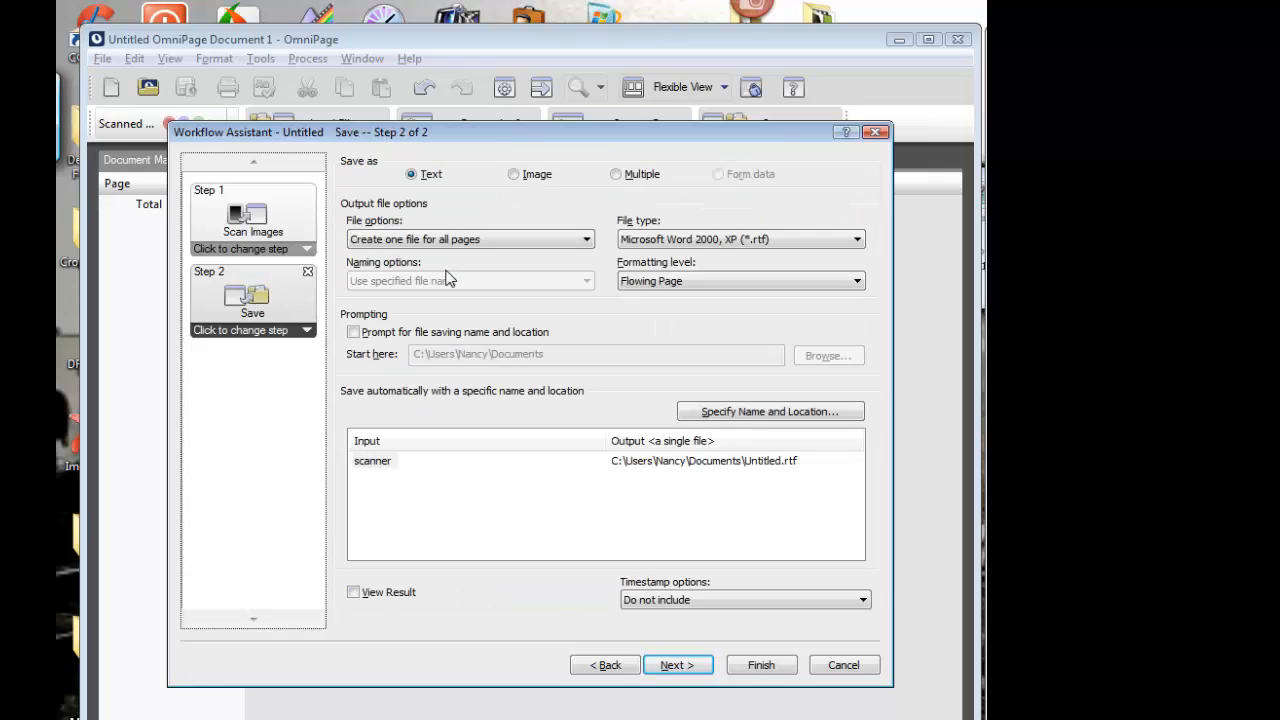
- Save output as a TIFF image, prompting for file name and location, and finish the workflow
{"action": "left_click", "coordinate": [512, 172]}
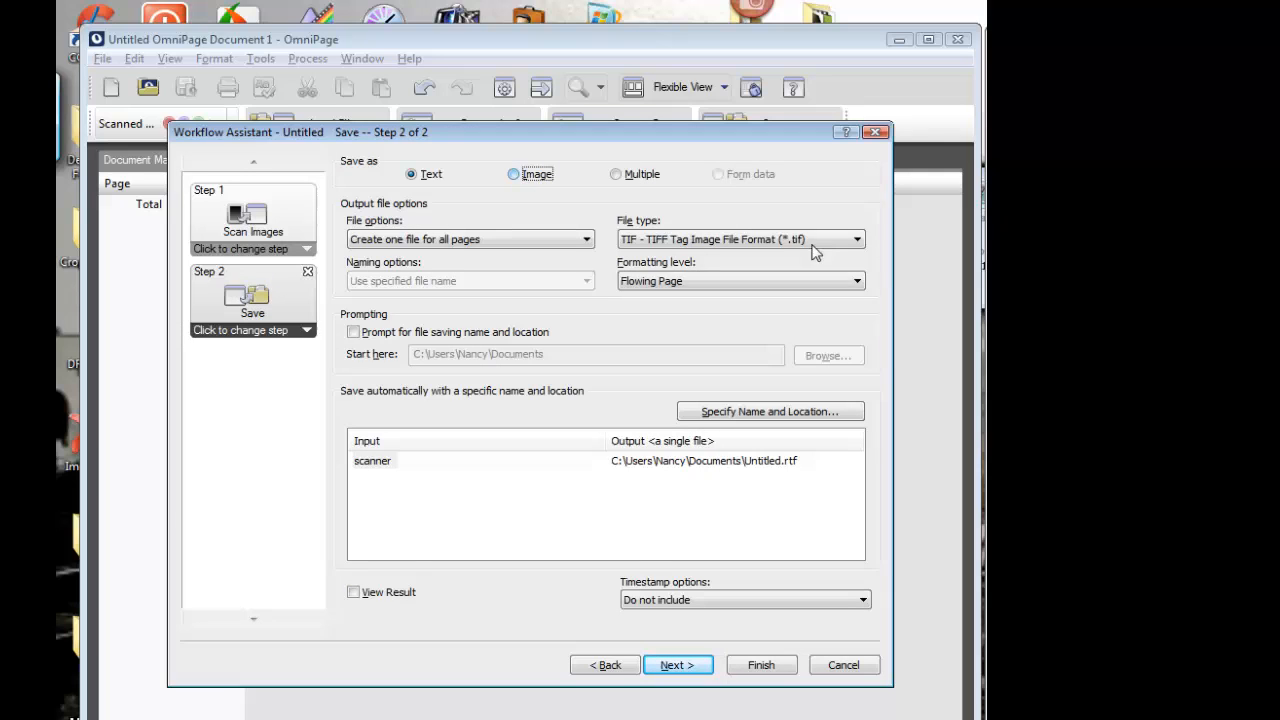
{"action": "left_click", "coordinate": [512, 172]}
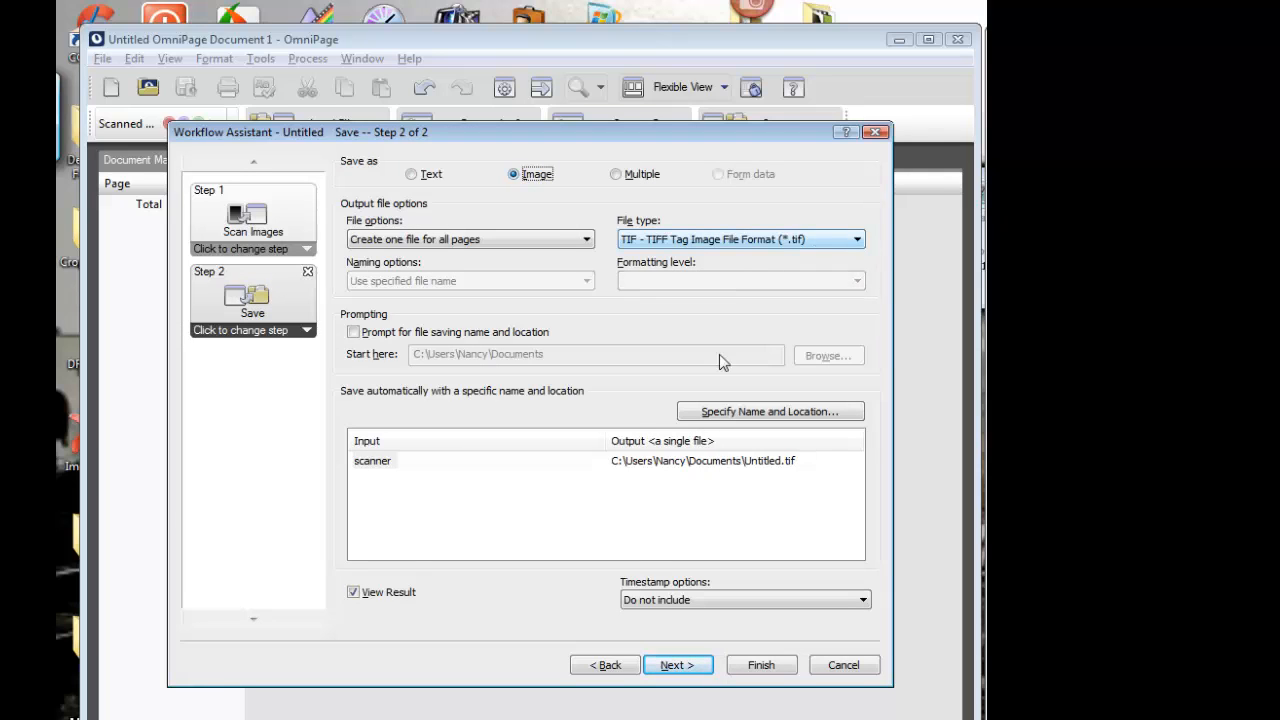
{"action": "mouse_move", "coordinate": [256, 368]}
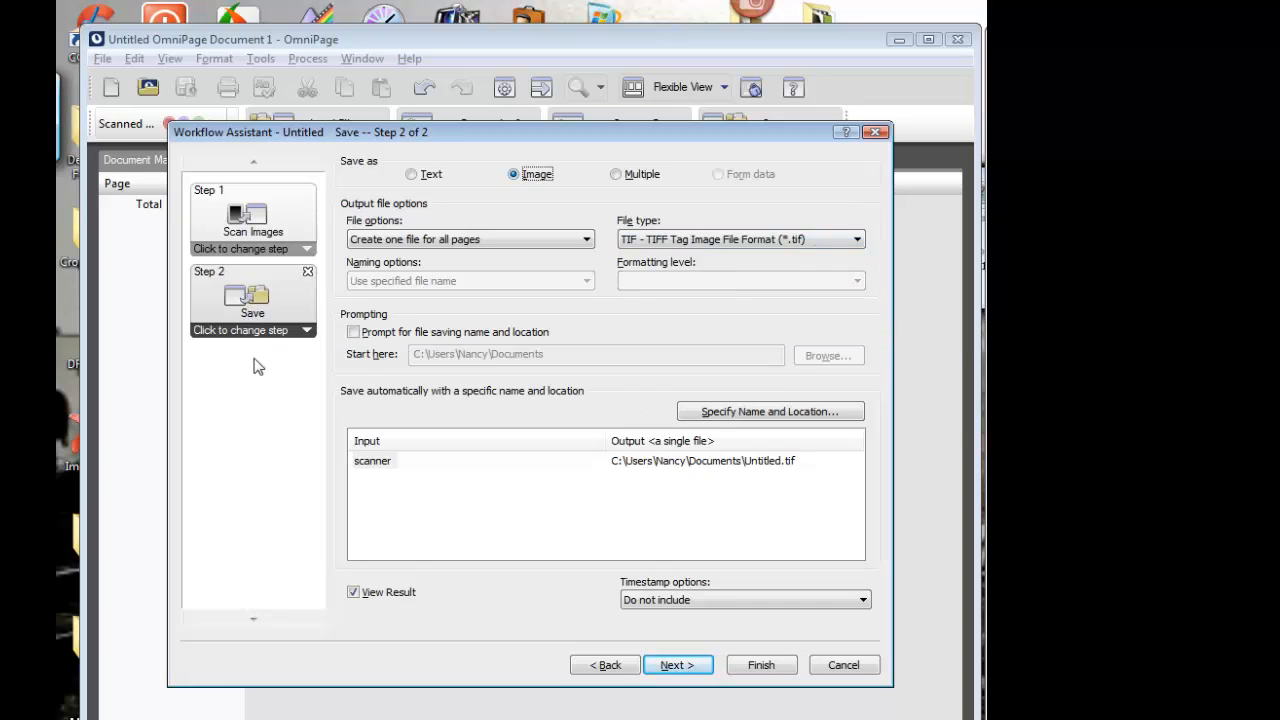
{"action": "left_click", "coordinate": [354, 332]}
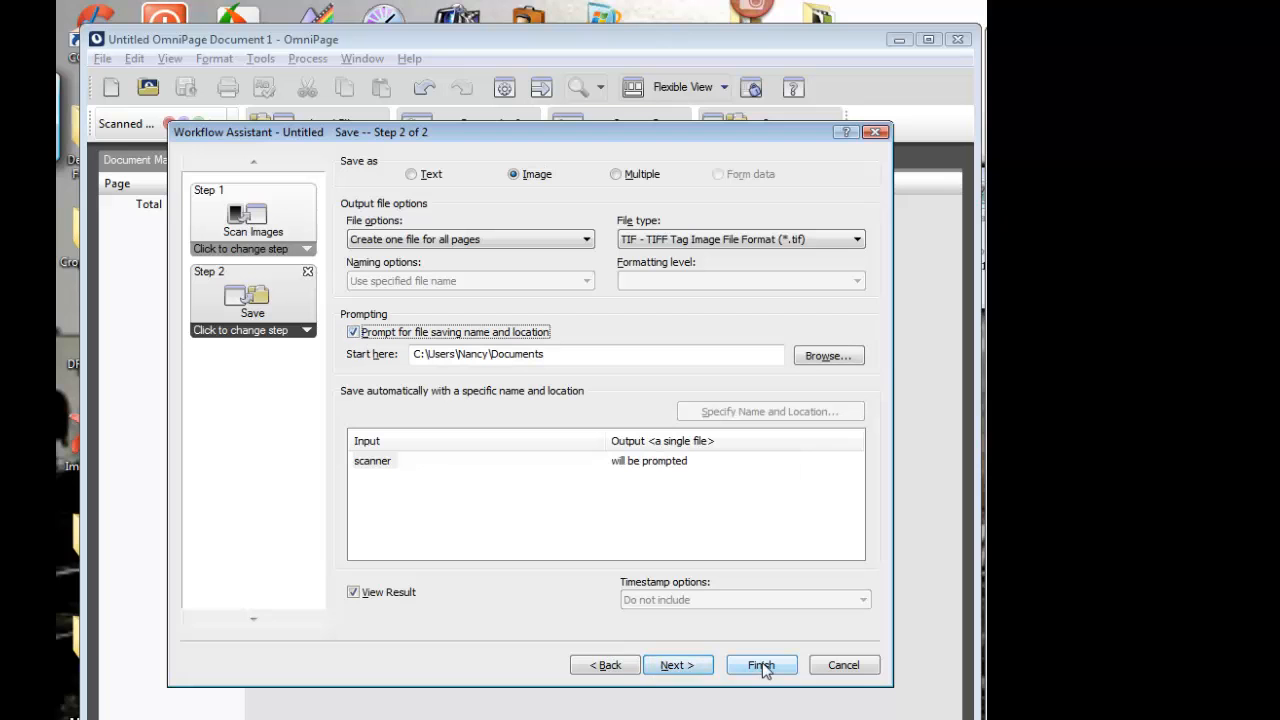
{"action": "left_click", "coordinate": [760, 664]}
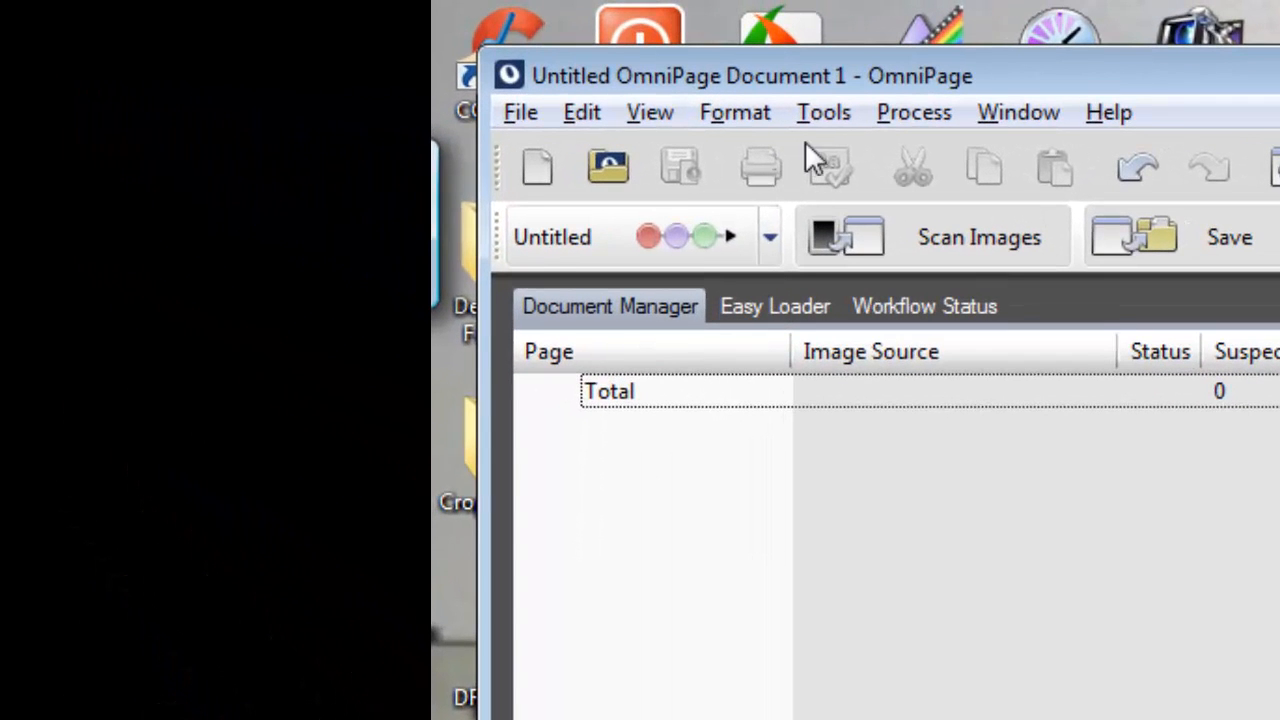
{"action": "mouse_move", "coordinate": [700, 236]}
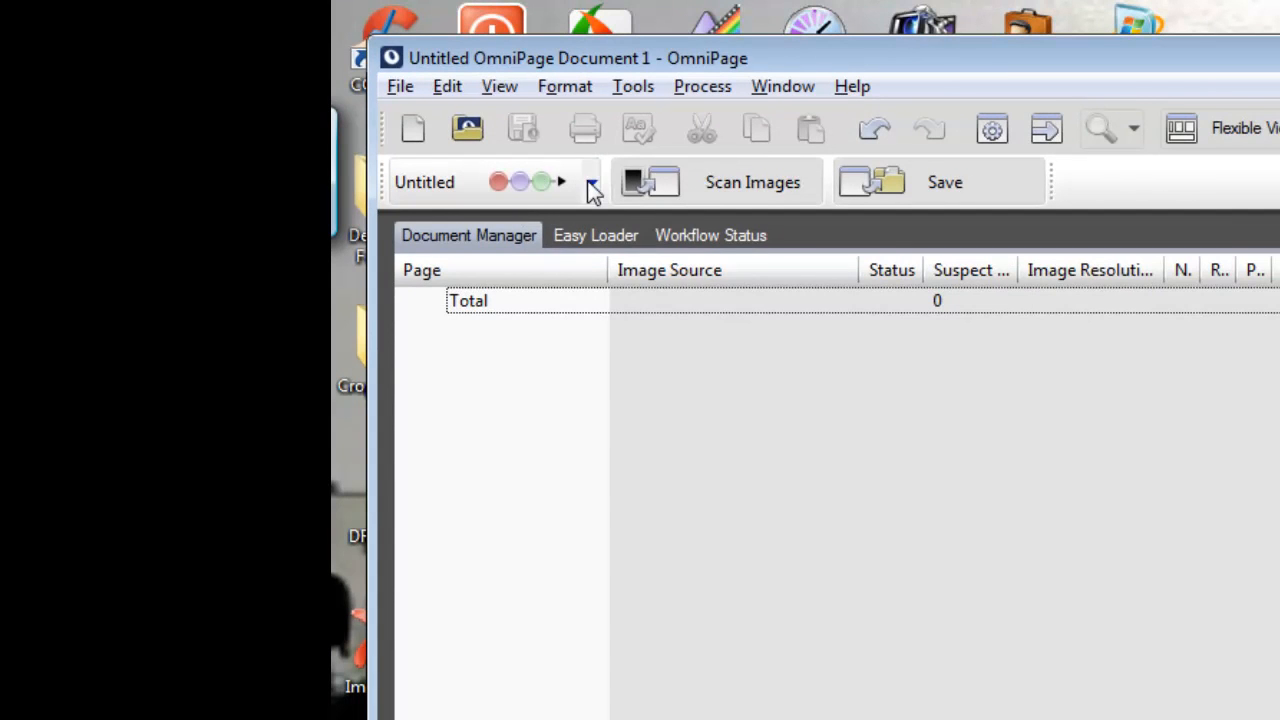
{"action": "left_click", "coordinate": [588, 180]}
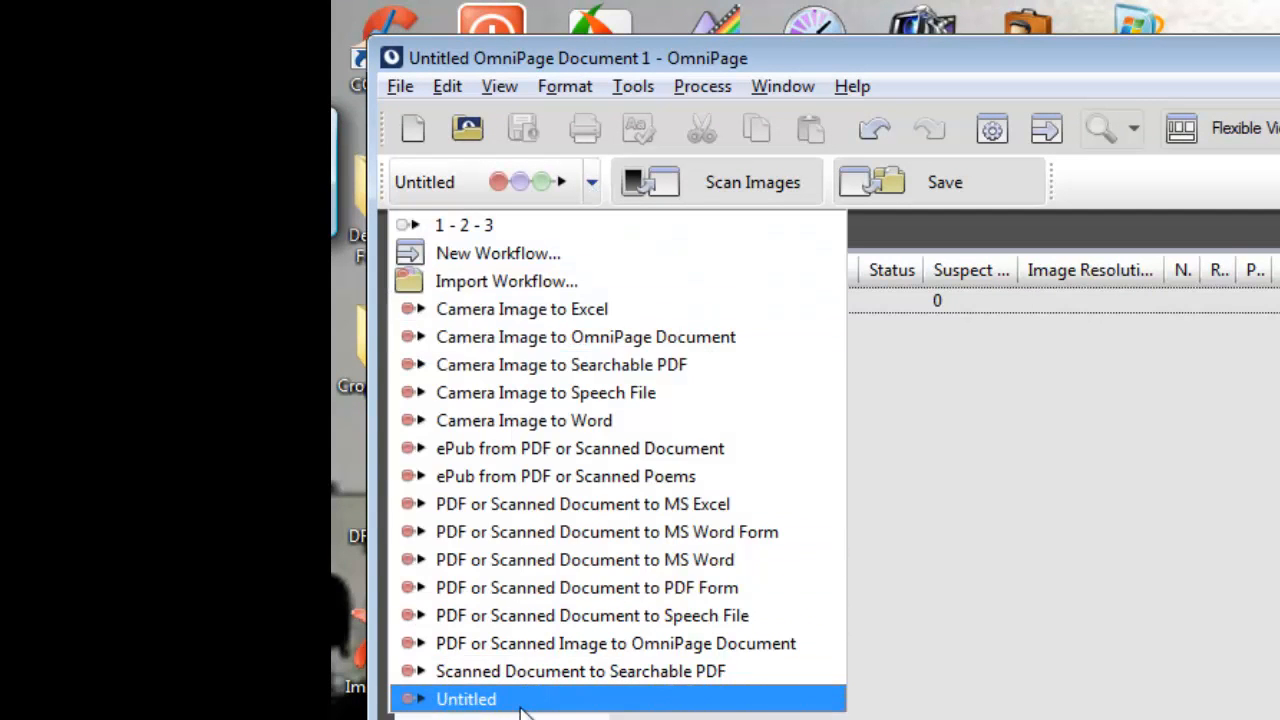
{"action": "mouse_move", "coordinate": [760, 380]}
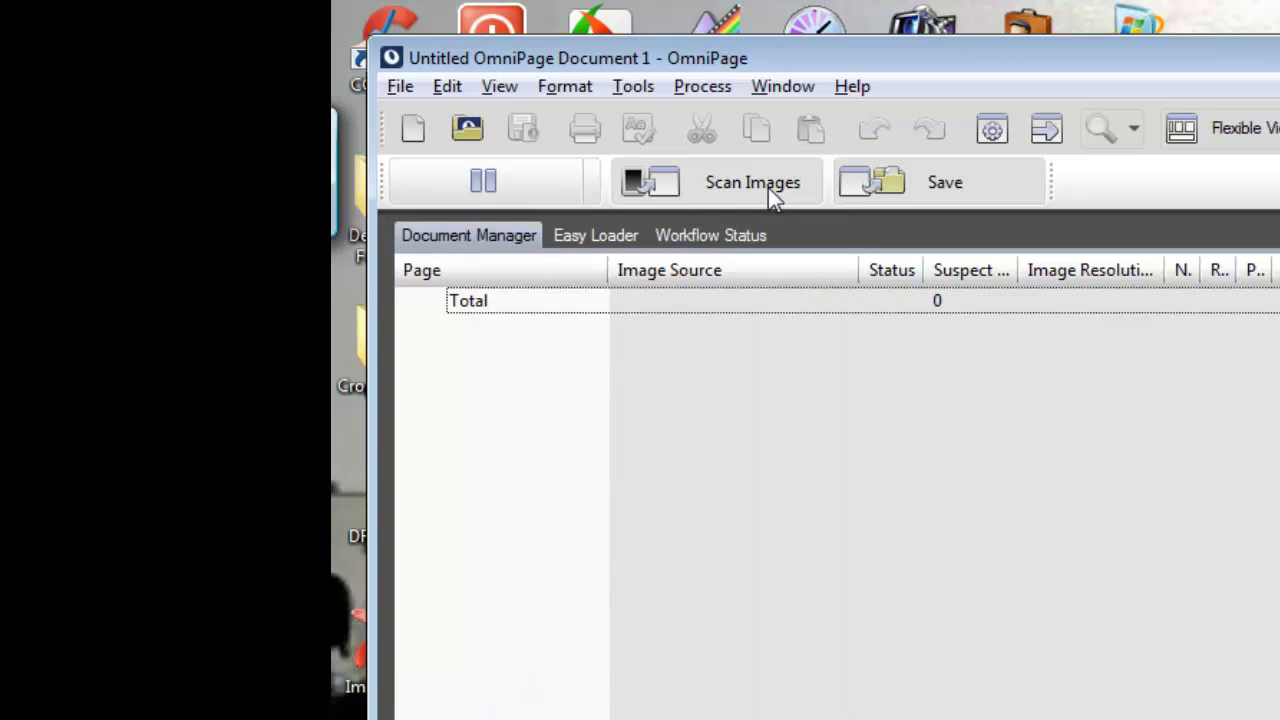
{"action": "mouse_move", "coordinate": [786, 200]}
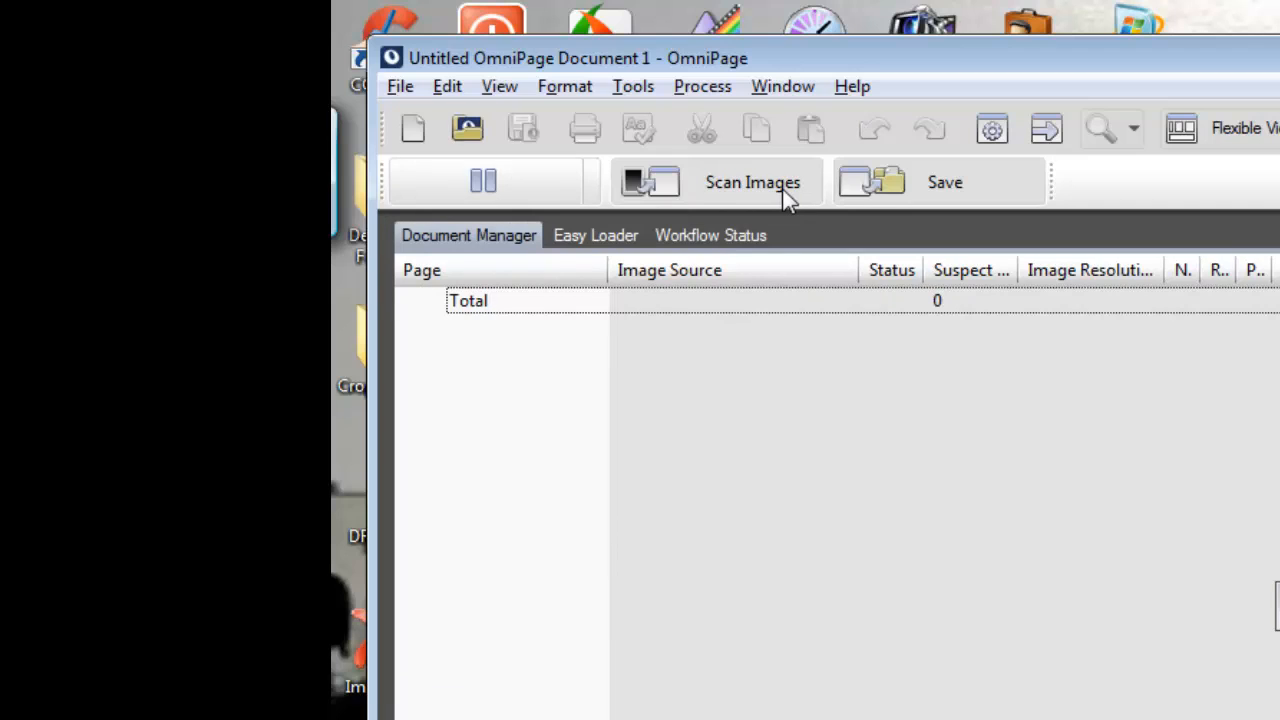
{"action": "mouse_move", "coordinate": [904, 428]}
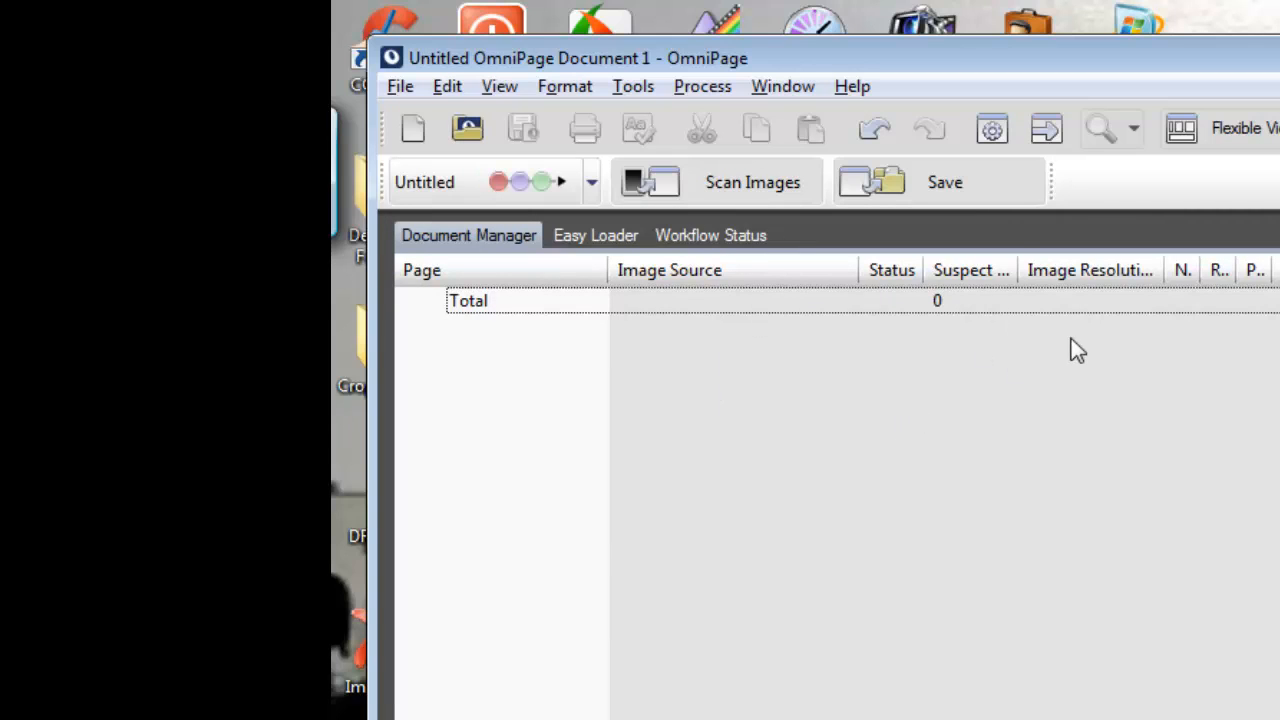
- Rename the Untitled workflow to 'Scan to Tiff' in the Workflows dialog
{"action": "left_click", "coordinate": [632, 86]}
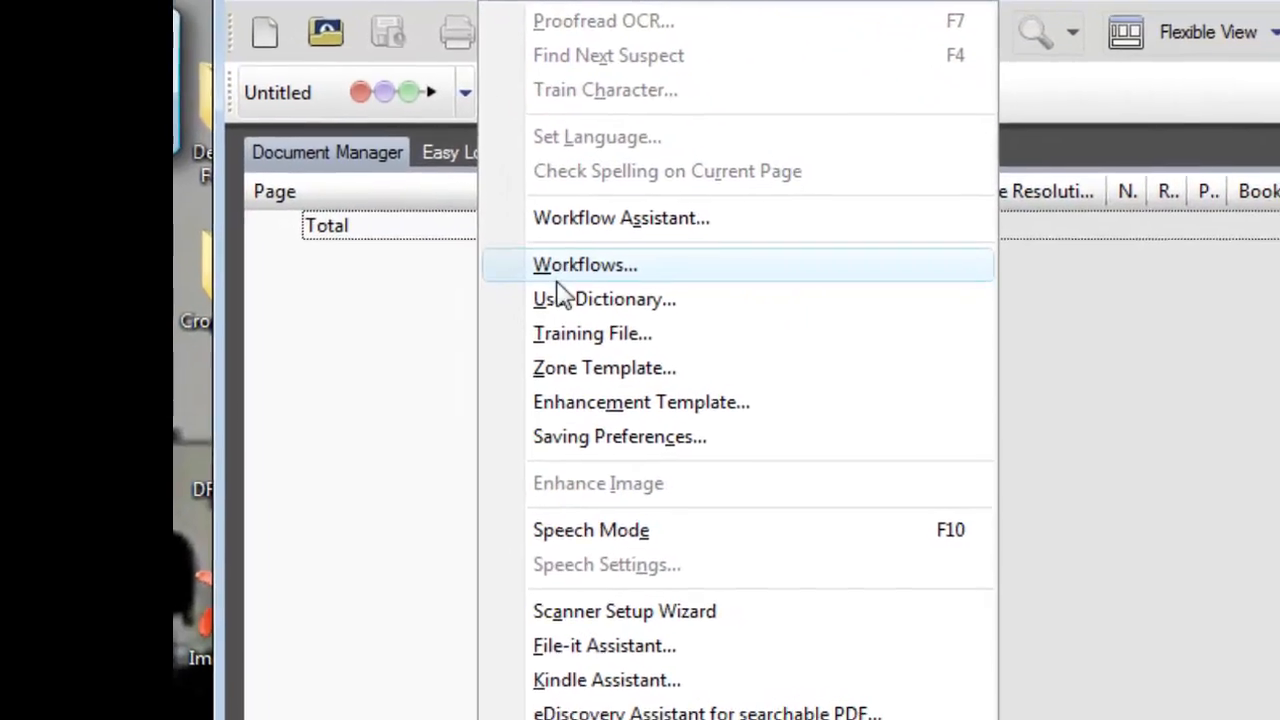
{"action": "left_click", "coordinate": [584, 264]}
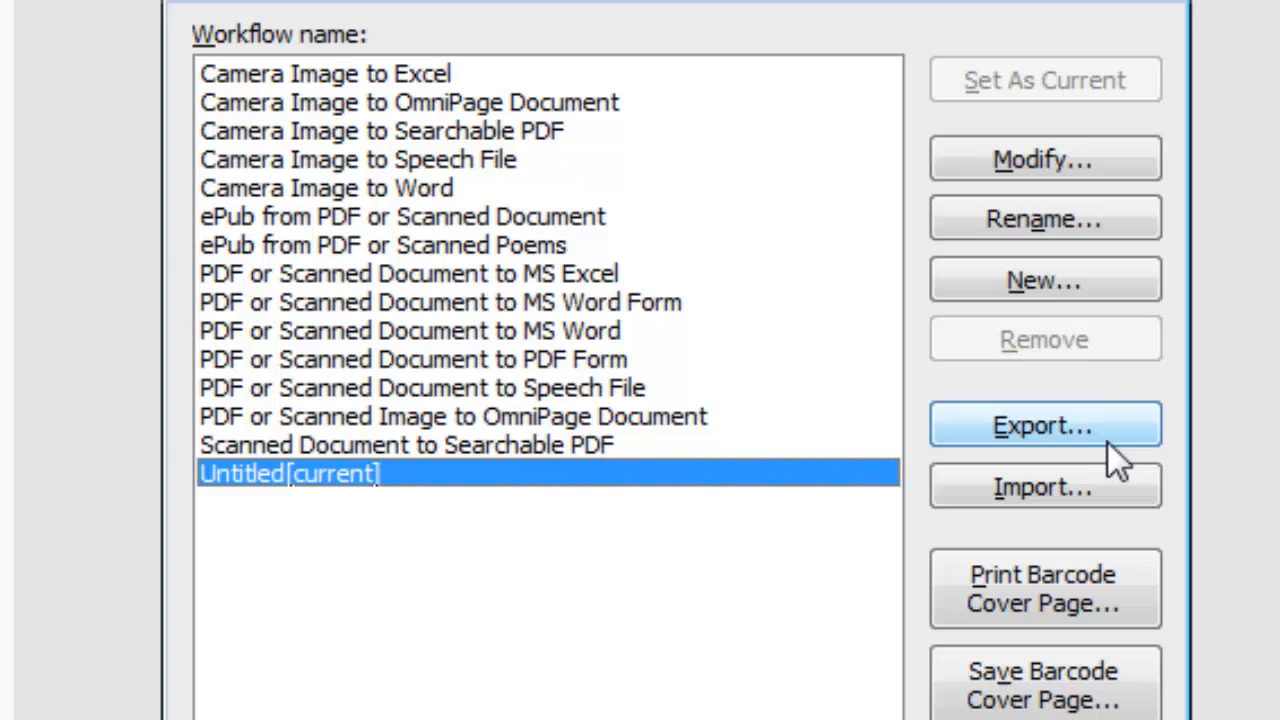
{"action": "left_click", "coordinate": [1044, 218]}
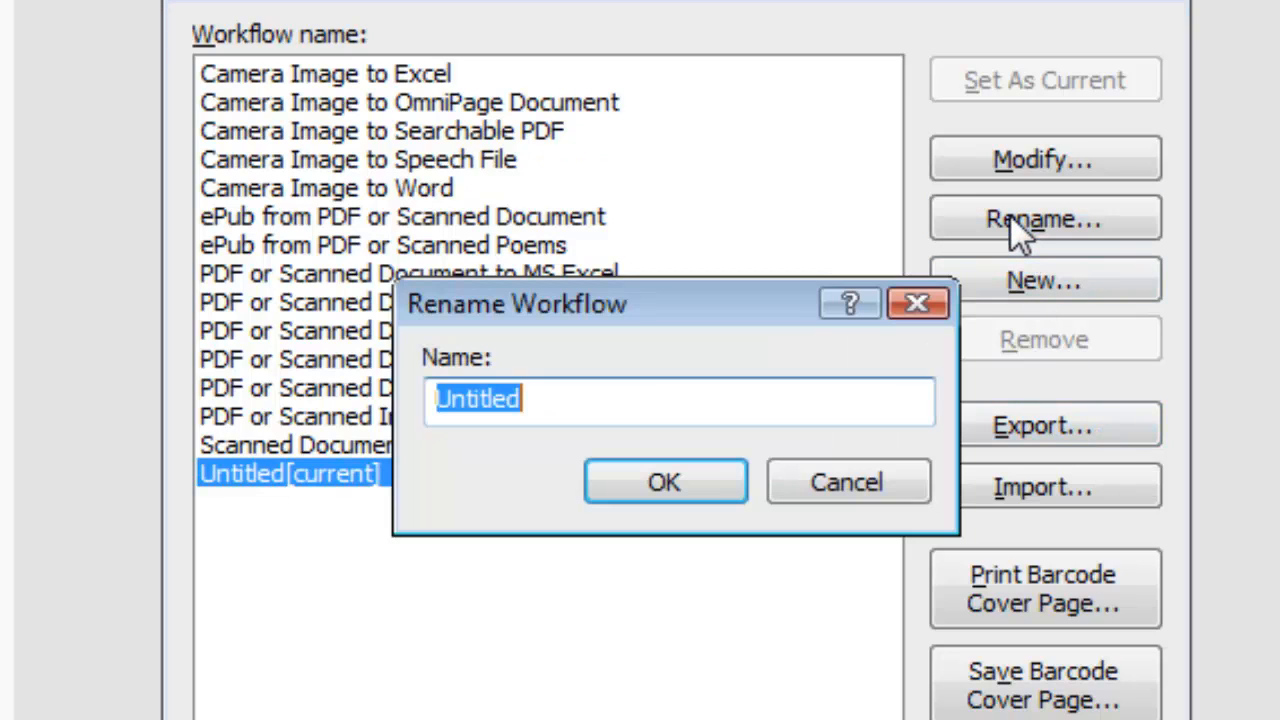
{"action": "type", "text": "Scan to Tiff"}
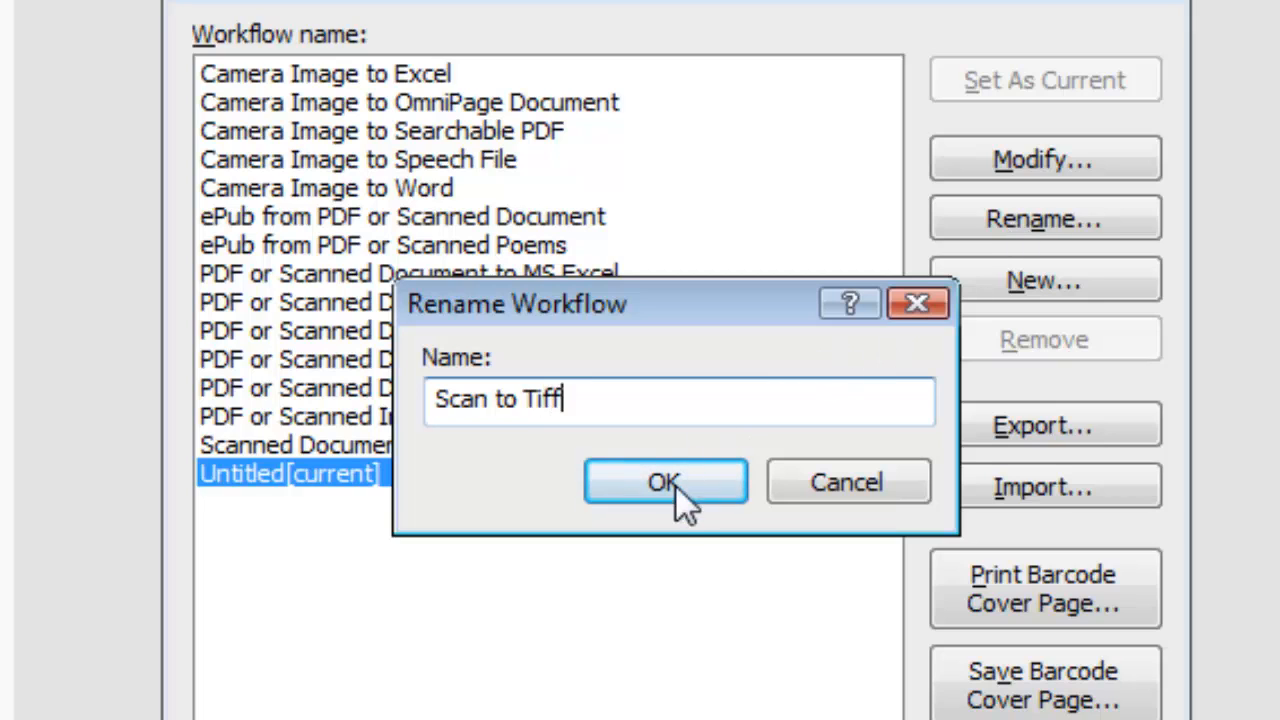
{"action": "left_click", "coordinate": [664, 480]}
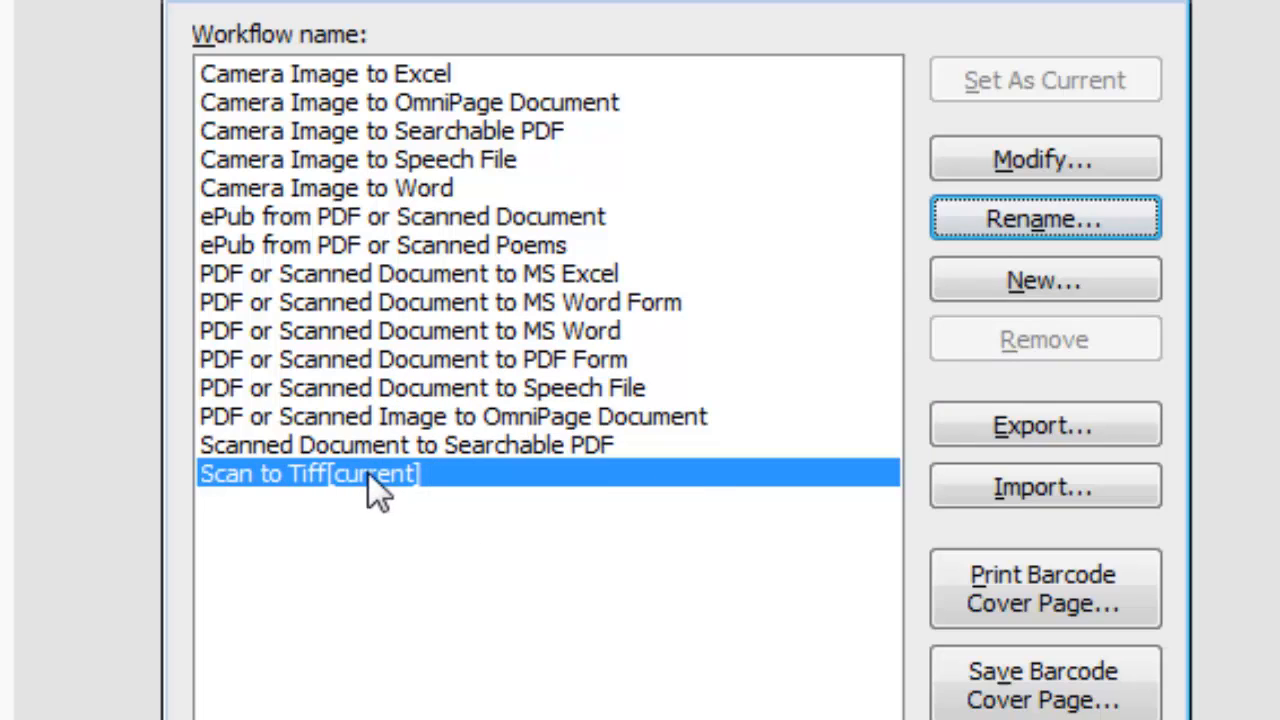
{"action": "mouse_move", "coordinate": [1060, 320]}
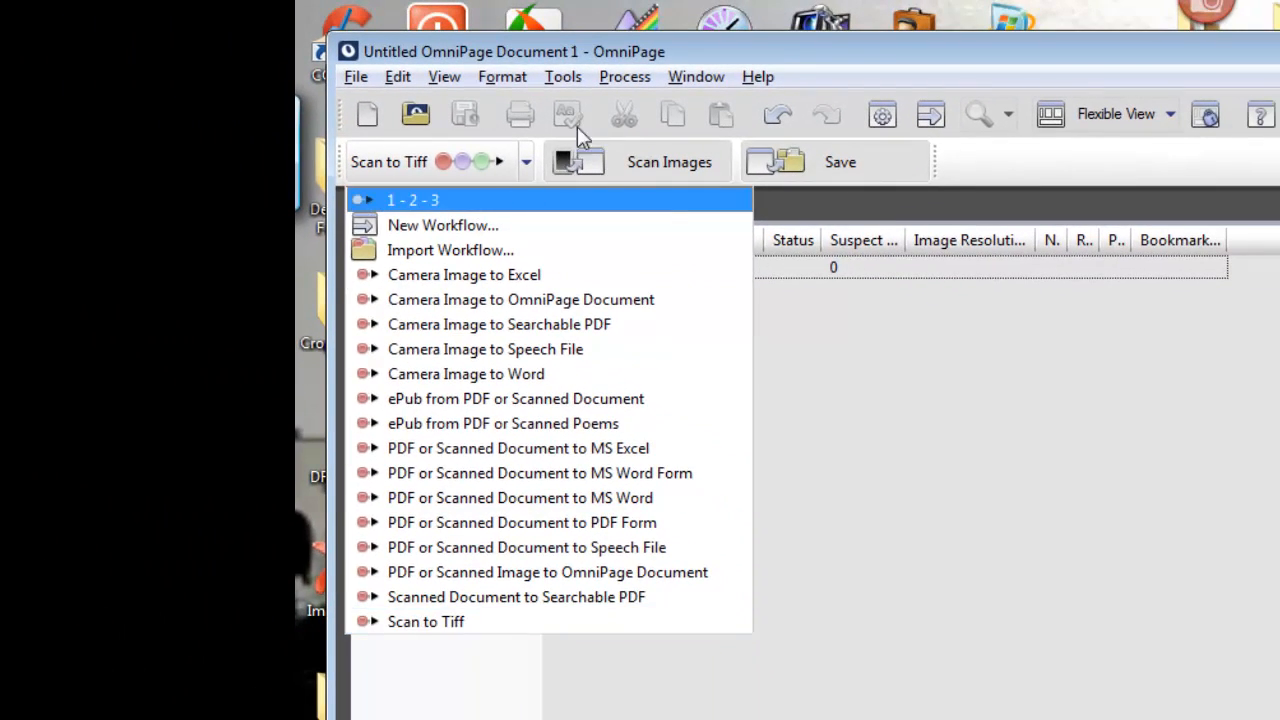
- Reopen the Workflows dialog and start another new workflow
{"action": "left_click", "coordinate": [562, 76]}
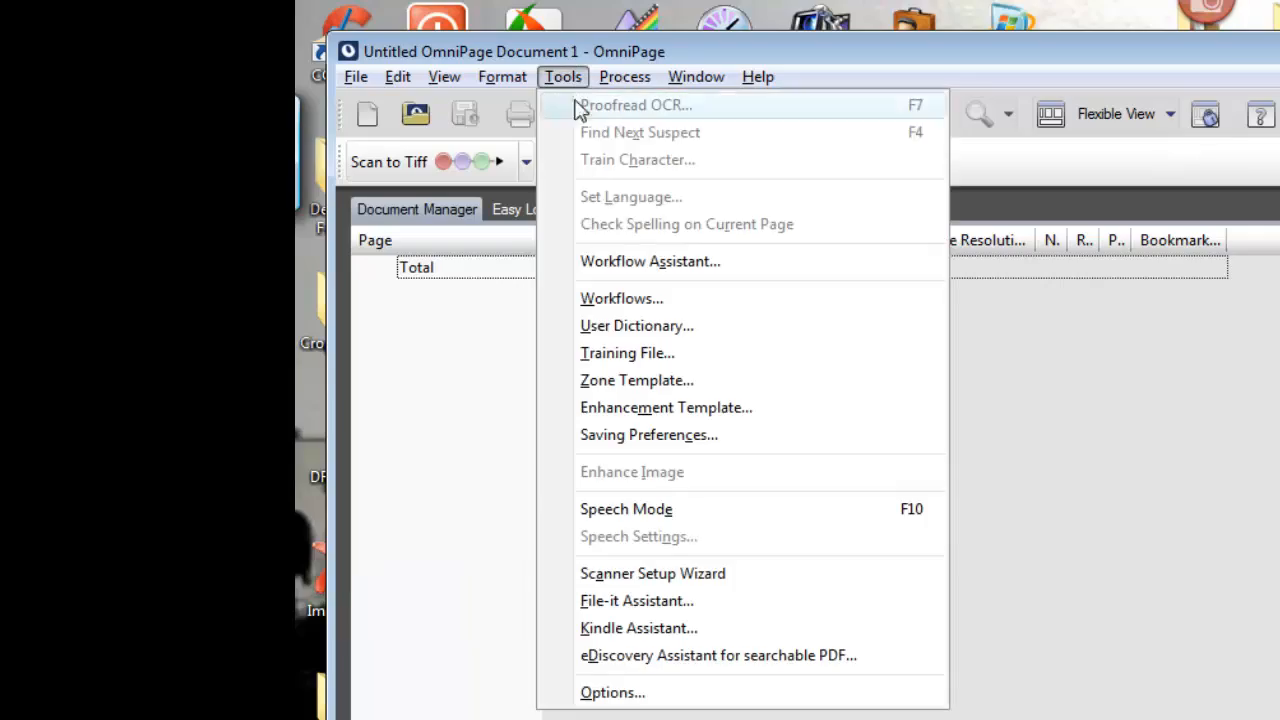
{"action": "left_click", "coordinate": [620, 298]}
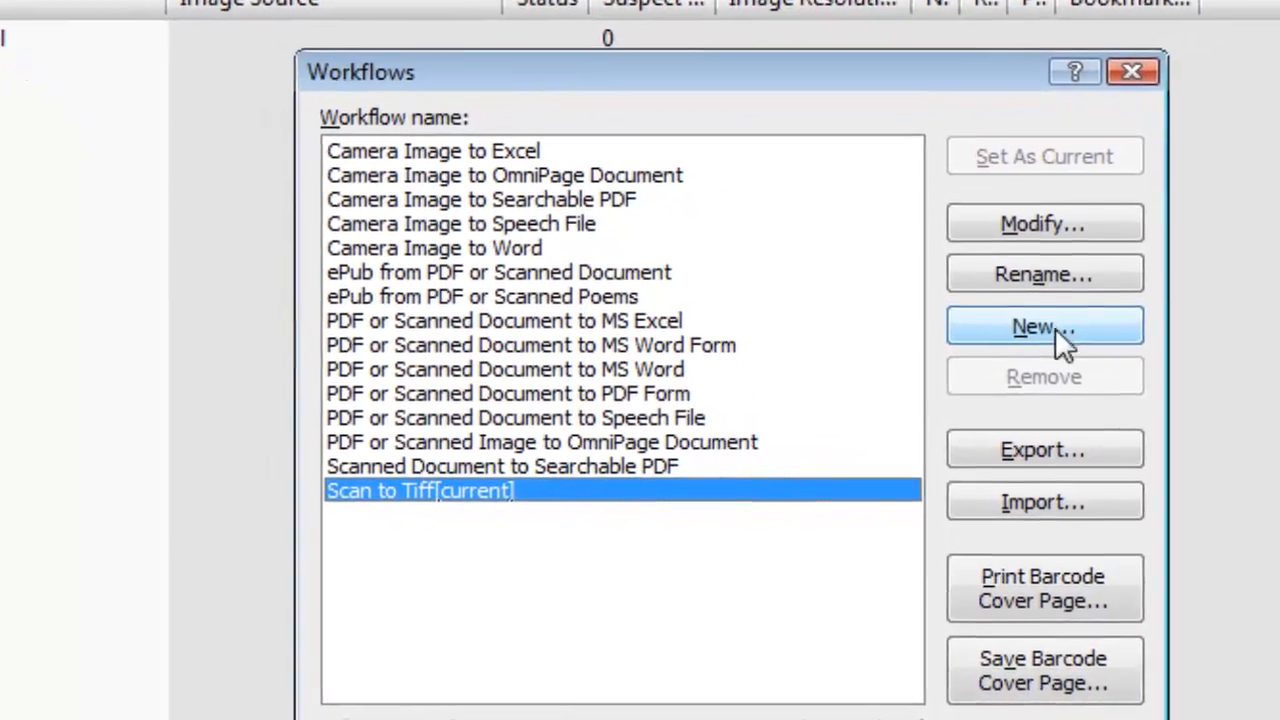
{"action": "left_click", "coordinate": [1044, 324]}
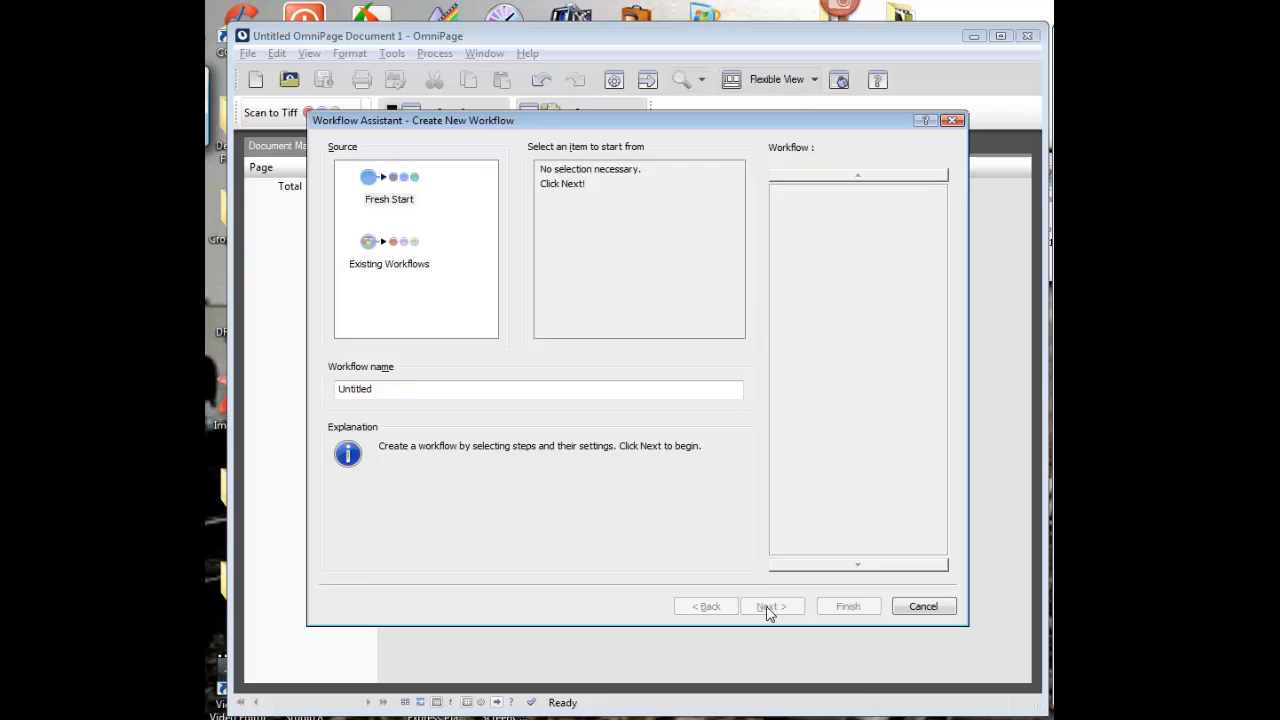
- Advance through the assistant and make step 2 save the result
{"action": "left_click", "coordinate": [772, 606]}
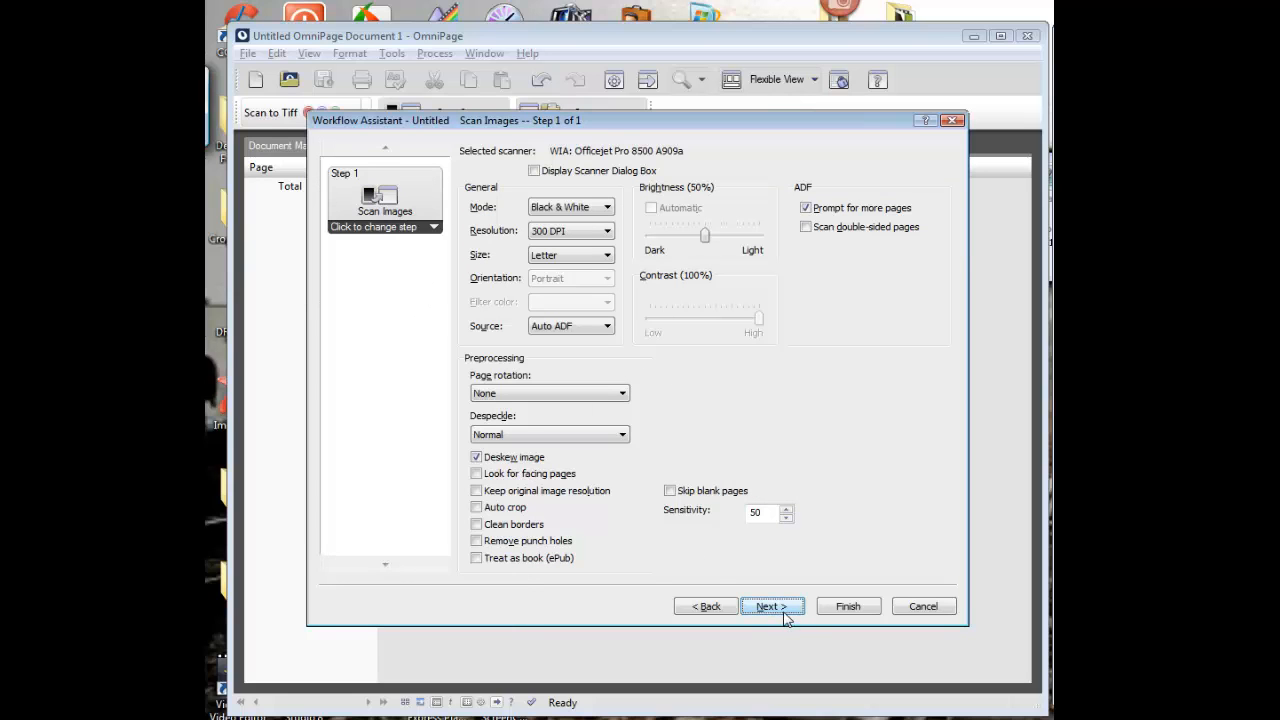
{"action": "left_click", "coordinate": [772, 606]}
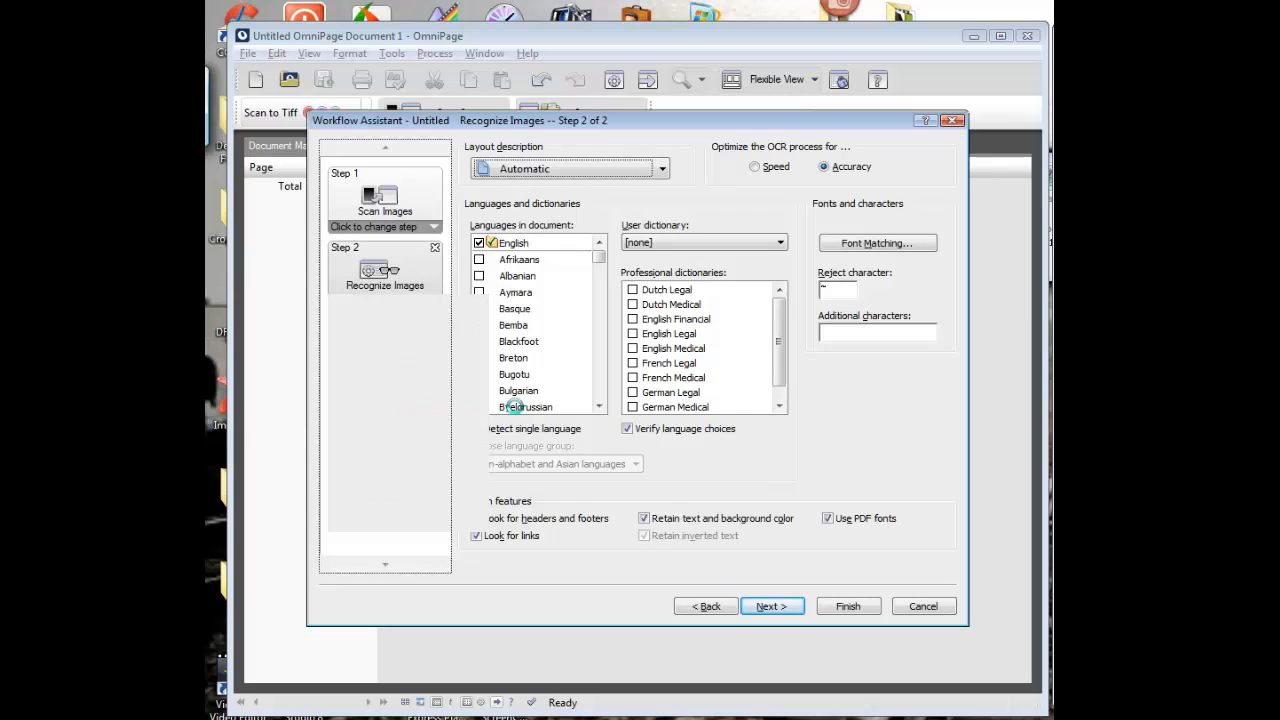
{"action": "left_click", "coordinate": [772, 606]}
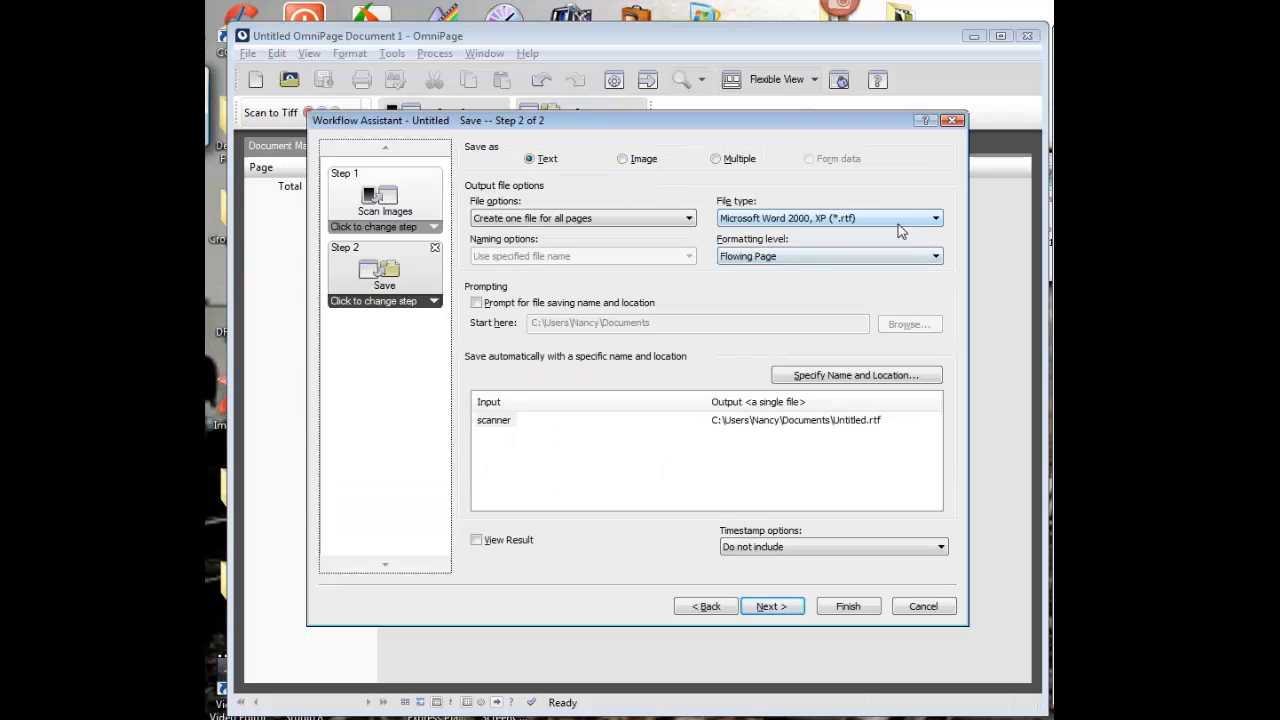
- Pick PDF, switch Save as back to Image (TIF), and finish the second Untitled workflow
{"action": "left_click", "coordinate": [934, 218]}
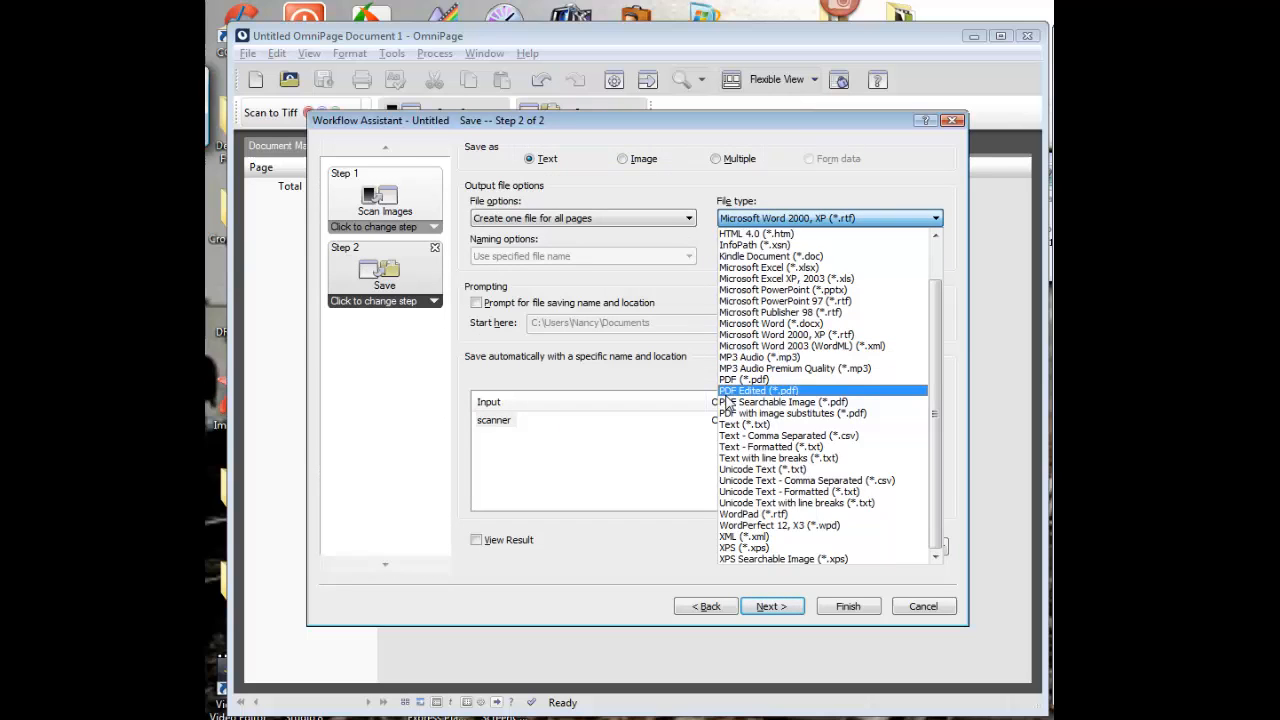
{"action": "left_click", "coordinate": [728, 380]}
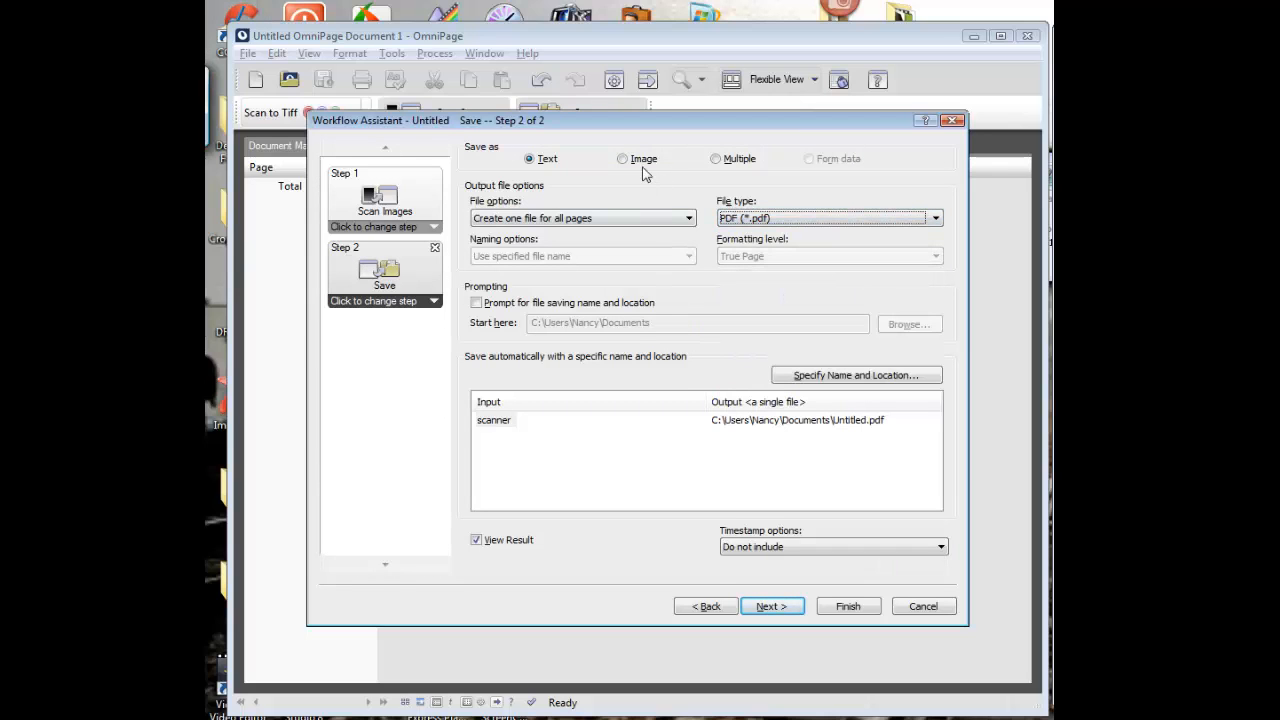
{"action": "left_click", "coordinate": [622, 158]}
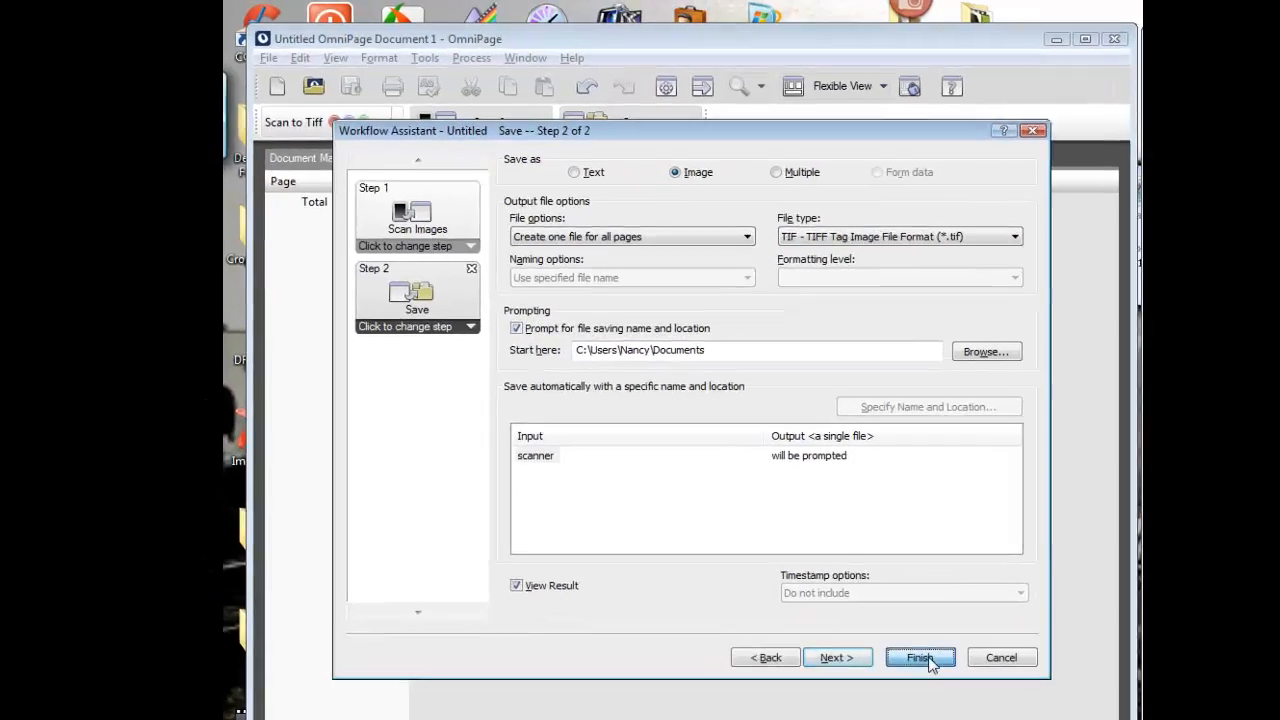
{"action": "left_click", "coordinate": [920, 656]}
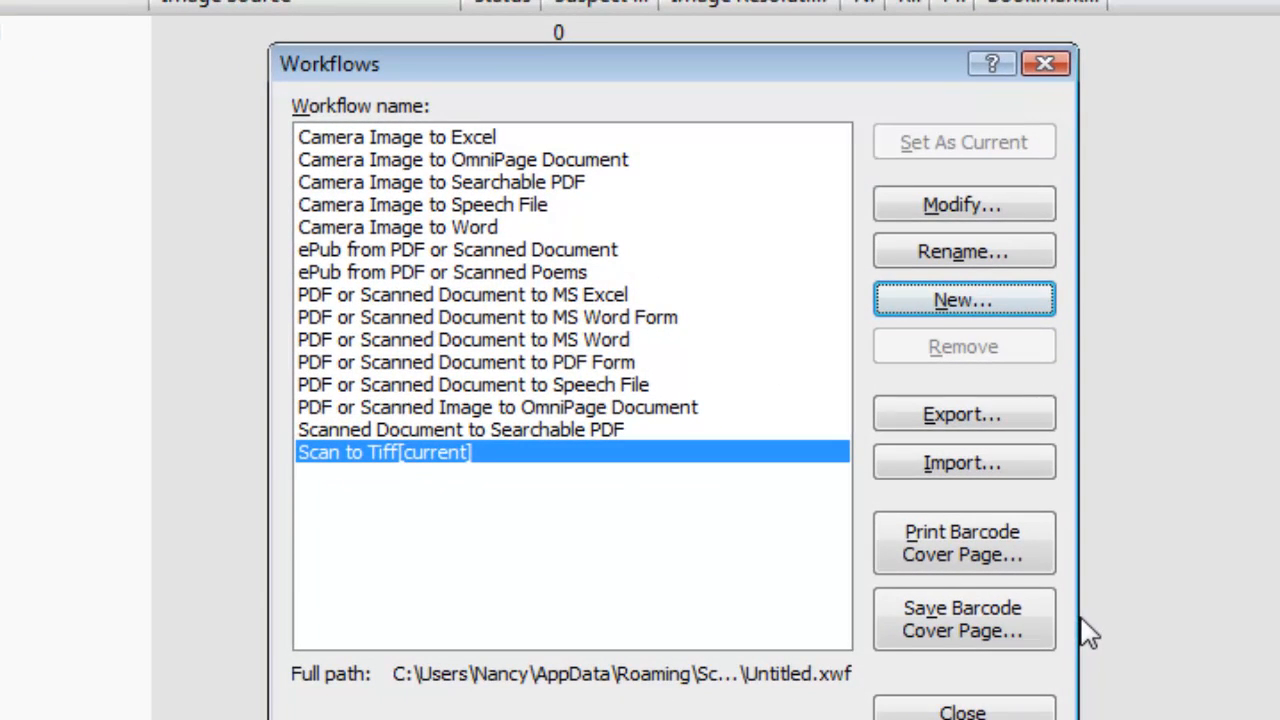
{"action": "mouse_move", "coordinate": [800, 688]}
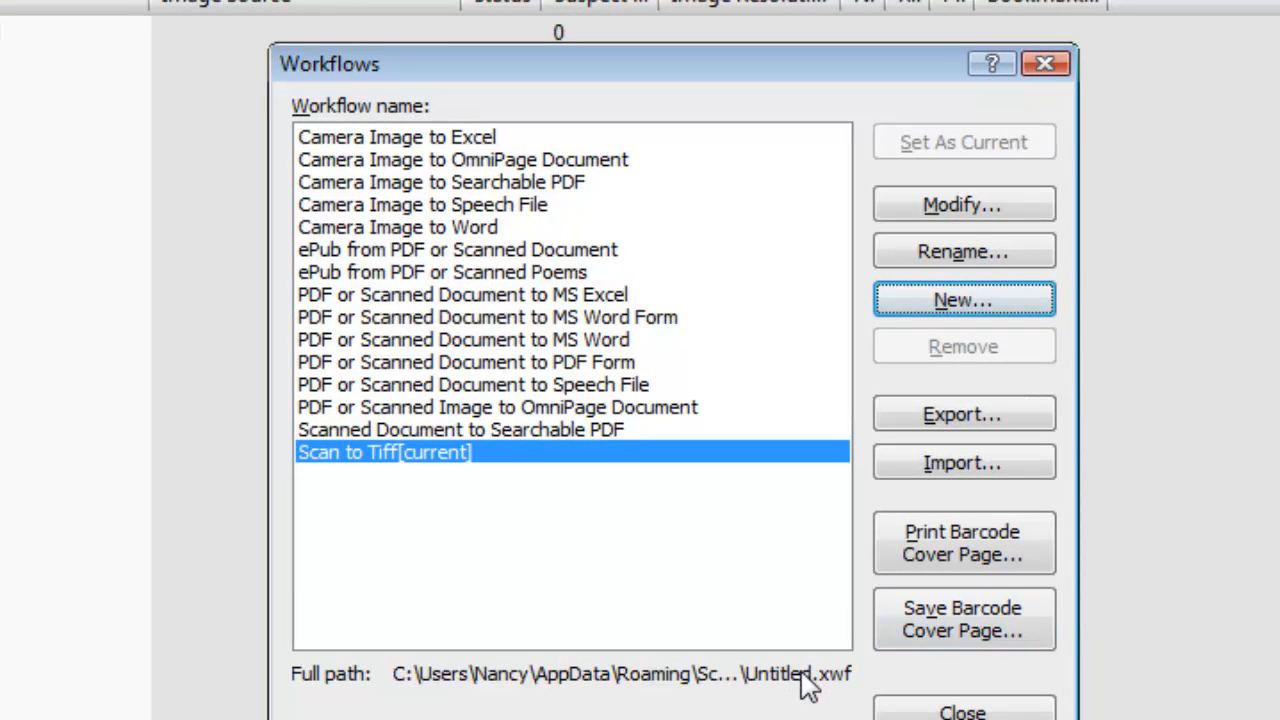
{"action": "mouse_move", "coordinate": [652, 650]}
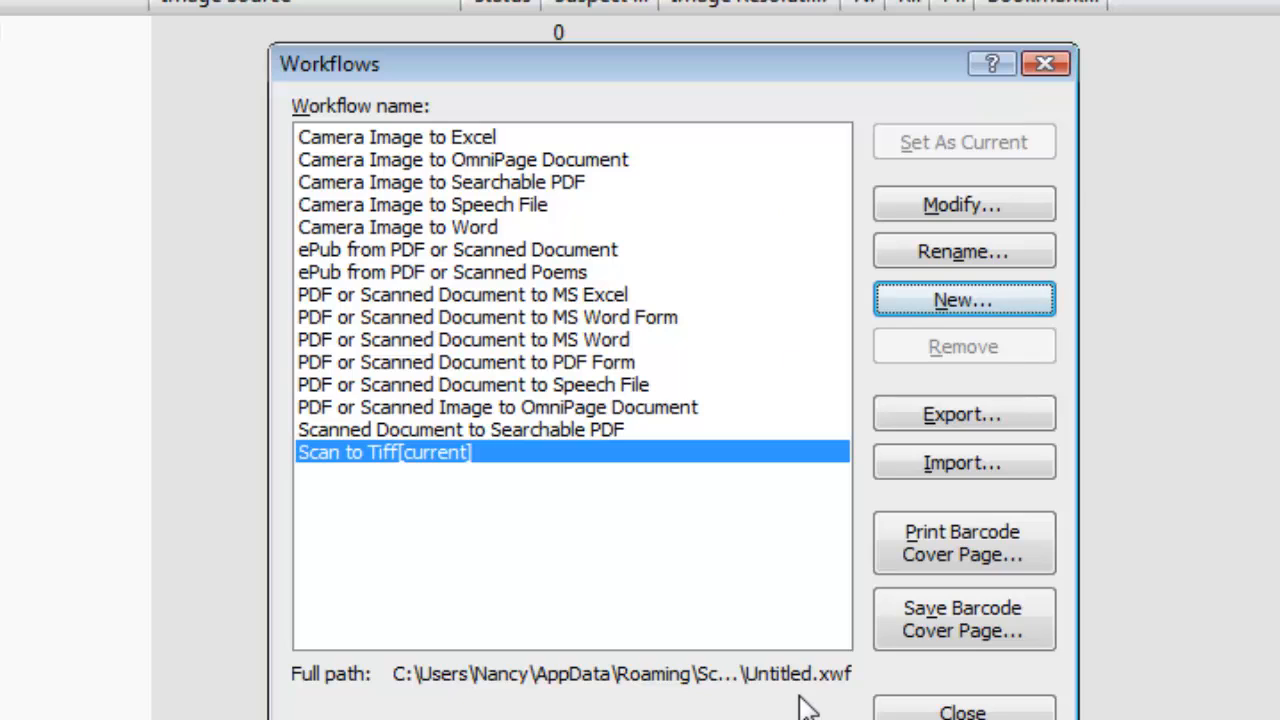
{"action": "mouse_move", "coordinate": [802, 700]}
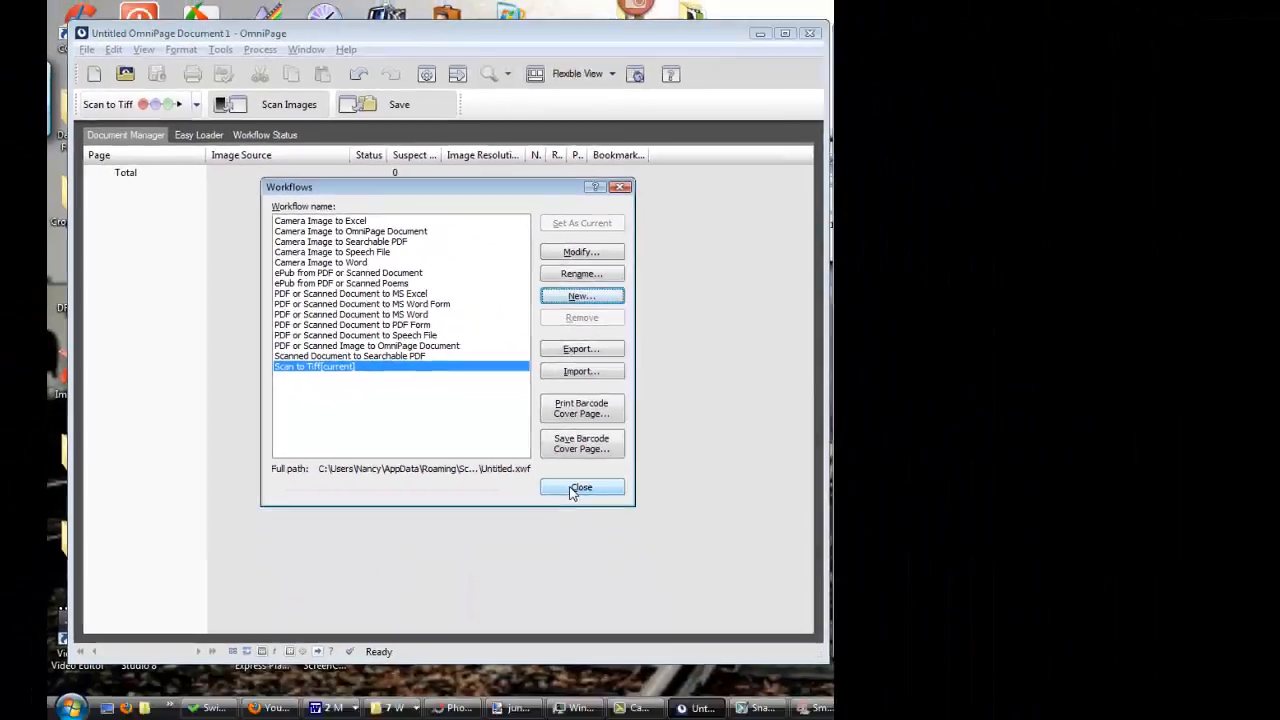
- Close the Workflows dialog after noting the Untitled.xwf path
{"action": "left_click", "coordinate": [580, 488]}
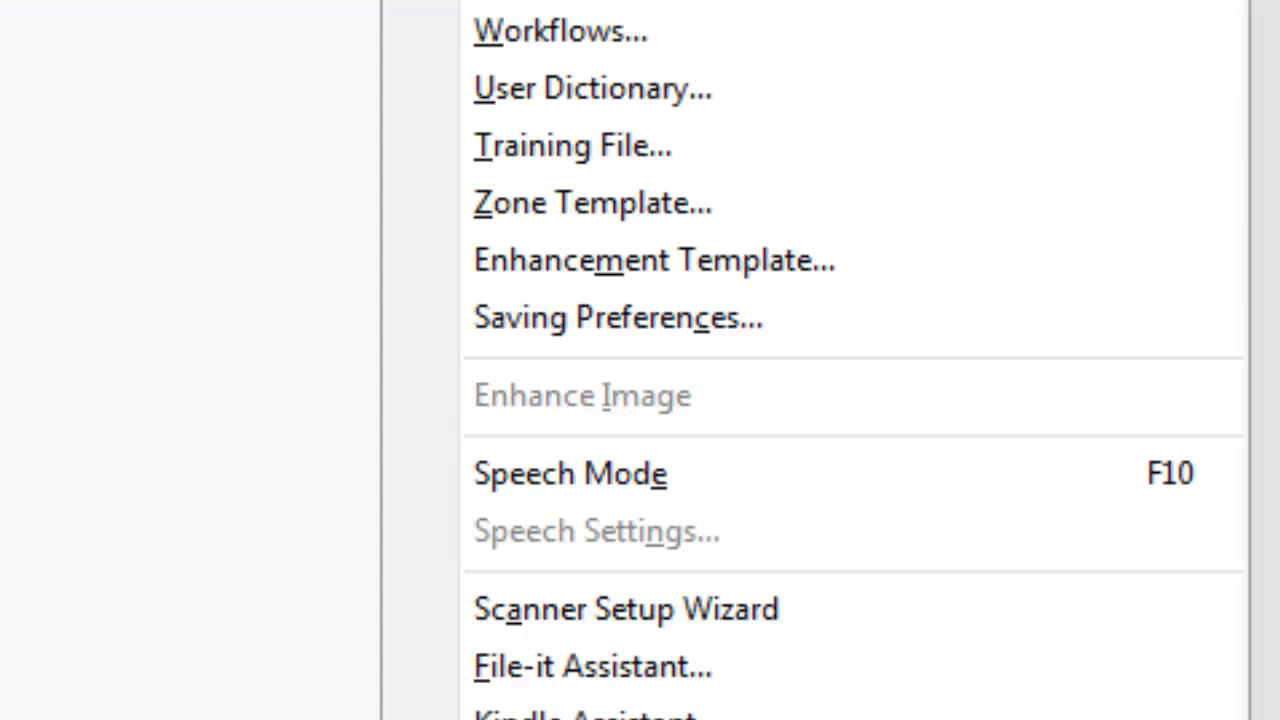
- Reopen the Workflows dialog from the Tools menu
{"action": "left_click", "coordinate": [560, 32]}
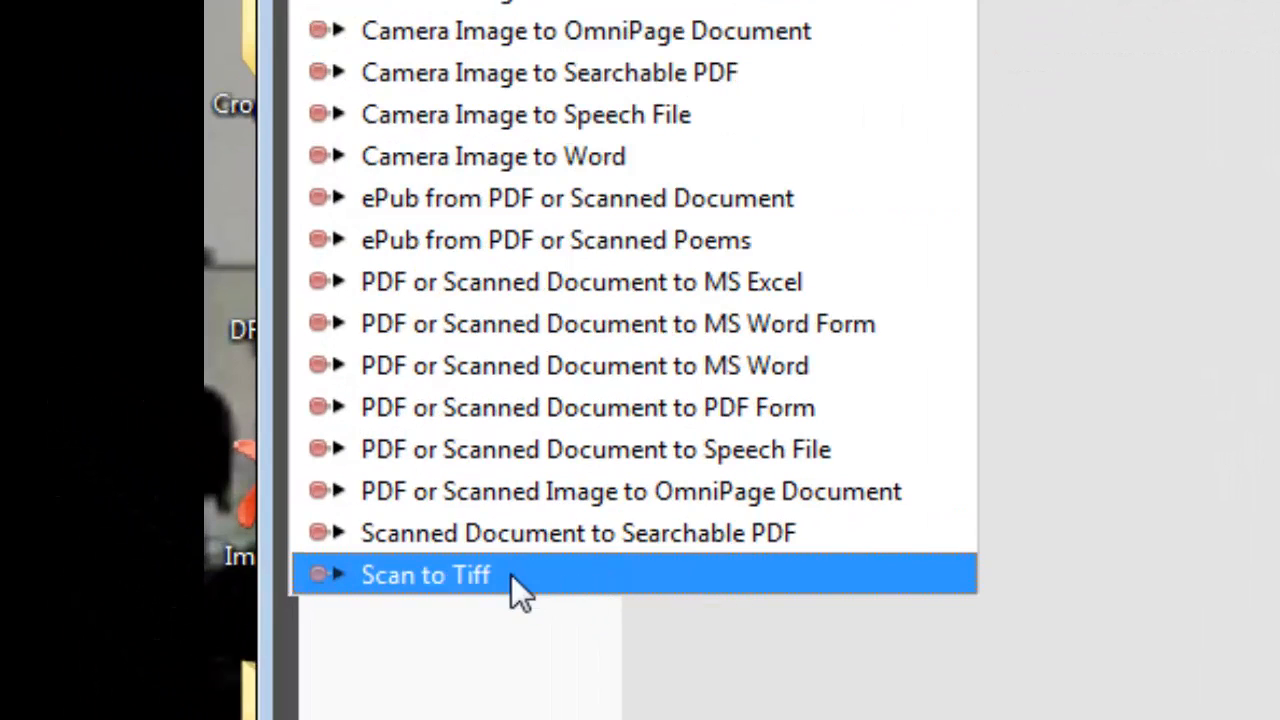
{"action": "mouse_move", "coordinate": [1228, 610]}
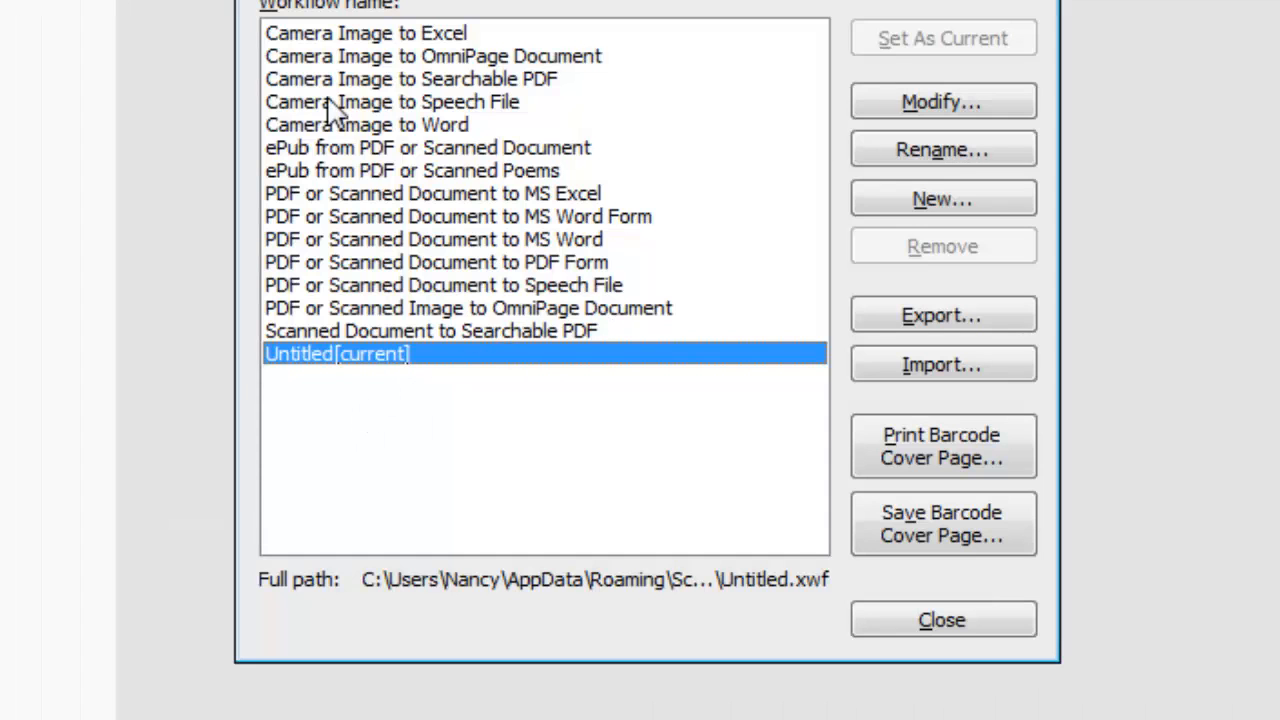
{"action": "mouse_move", "coordinate": [430, 398]}
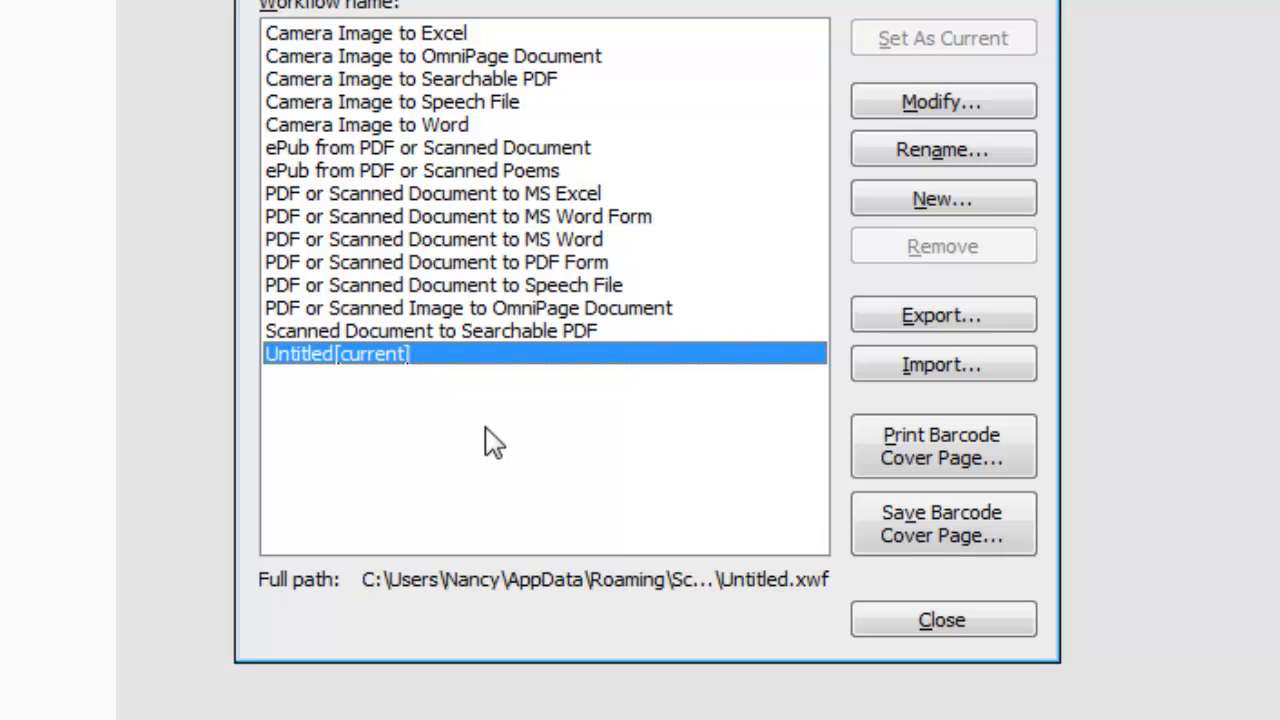
{"action": "mouse_move", "coordinate": [416, 380]}
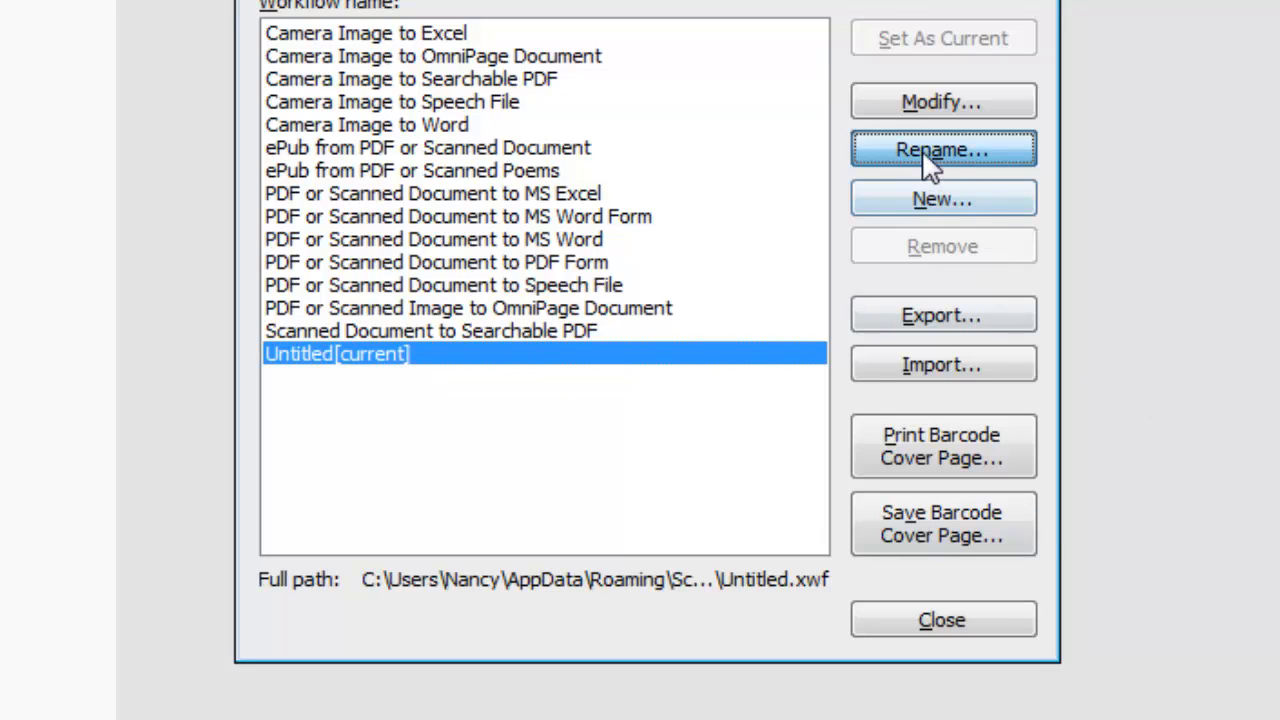
- Rename the Untitled workflow to 'Scan to PDF test'
{"action": "left_click", "coordinate": [944, 148]}
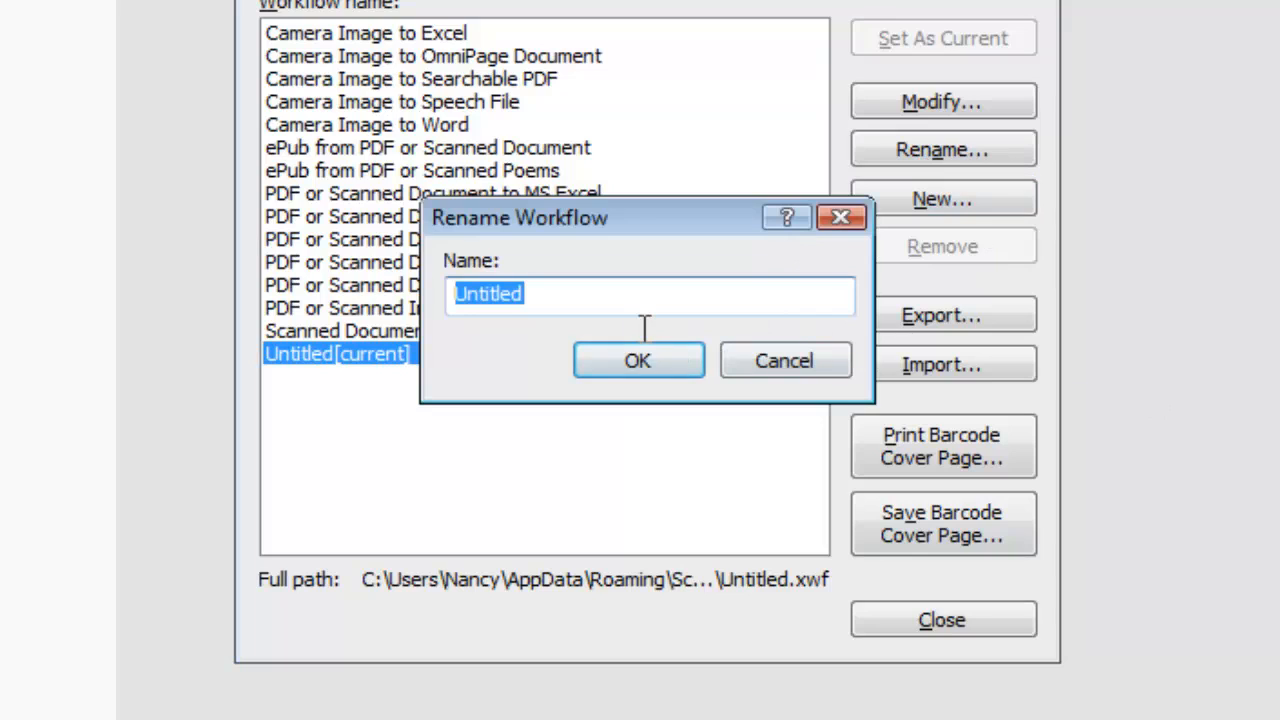
{"action": "type", "text": "Scan to PDF"}
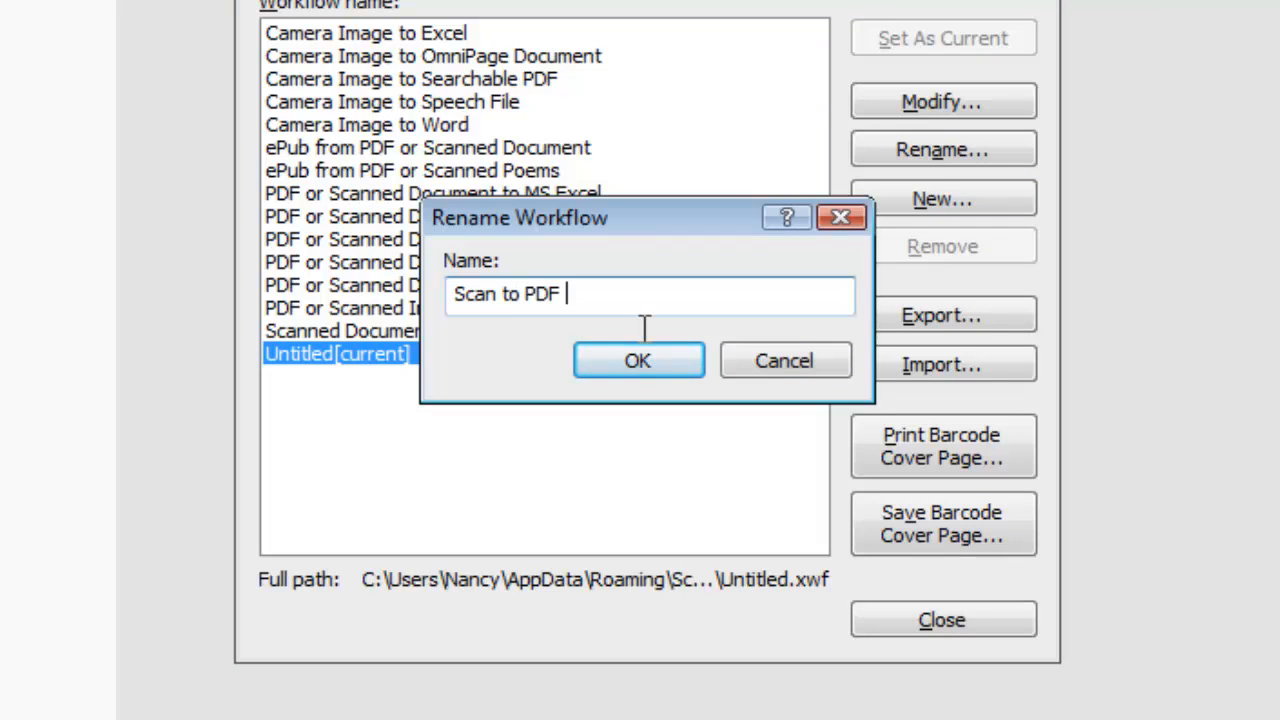
{"action": "type", "text": "test"}
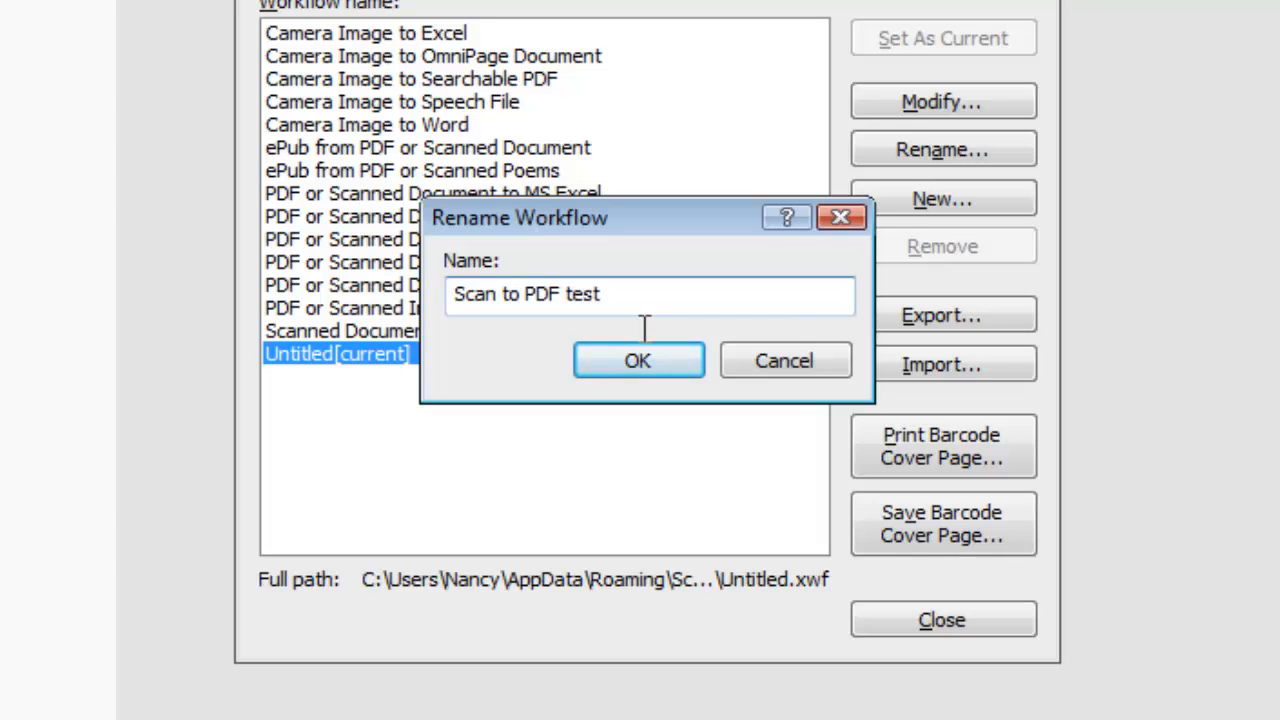
{"action": "left_click", "coordinate": [638, 360]}
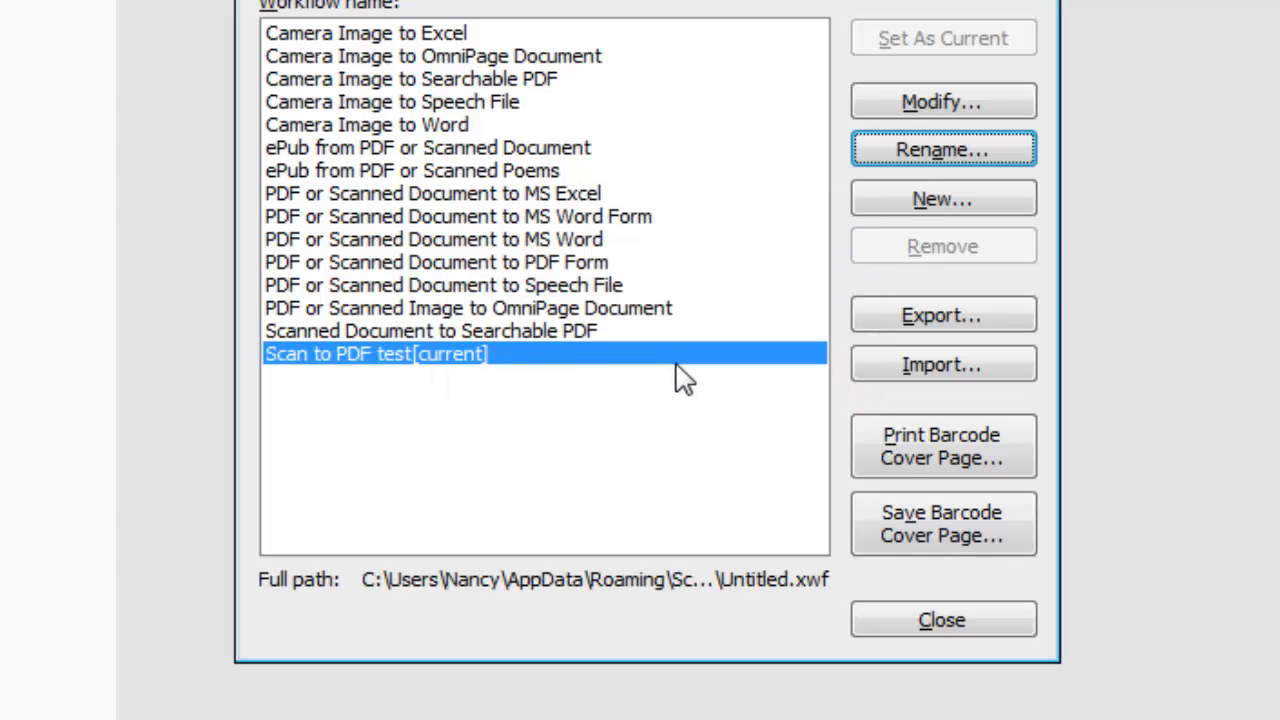
- Close the dialog and show the toolbar workflow list with the renamed workflow
{"action": "left_click", "coordinate": [940, 620]}
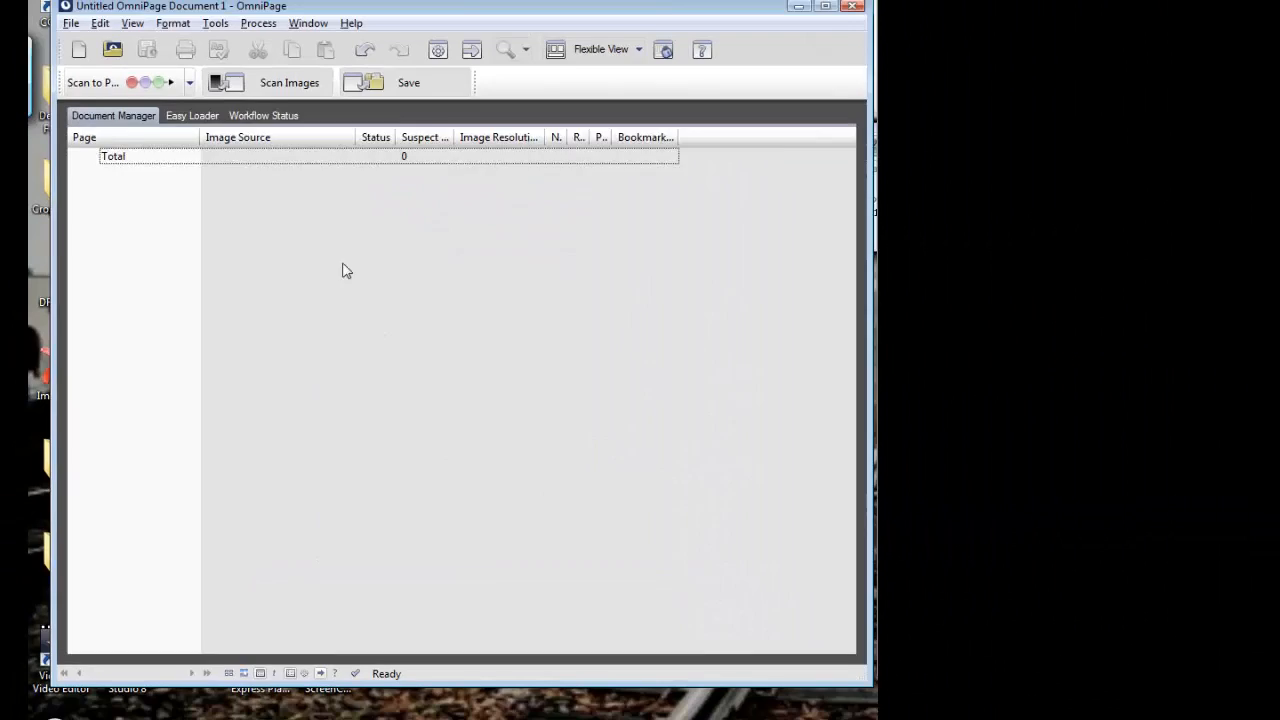
{"action": "left_click", "coordinate": [200, 104]}
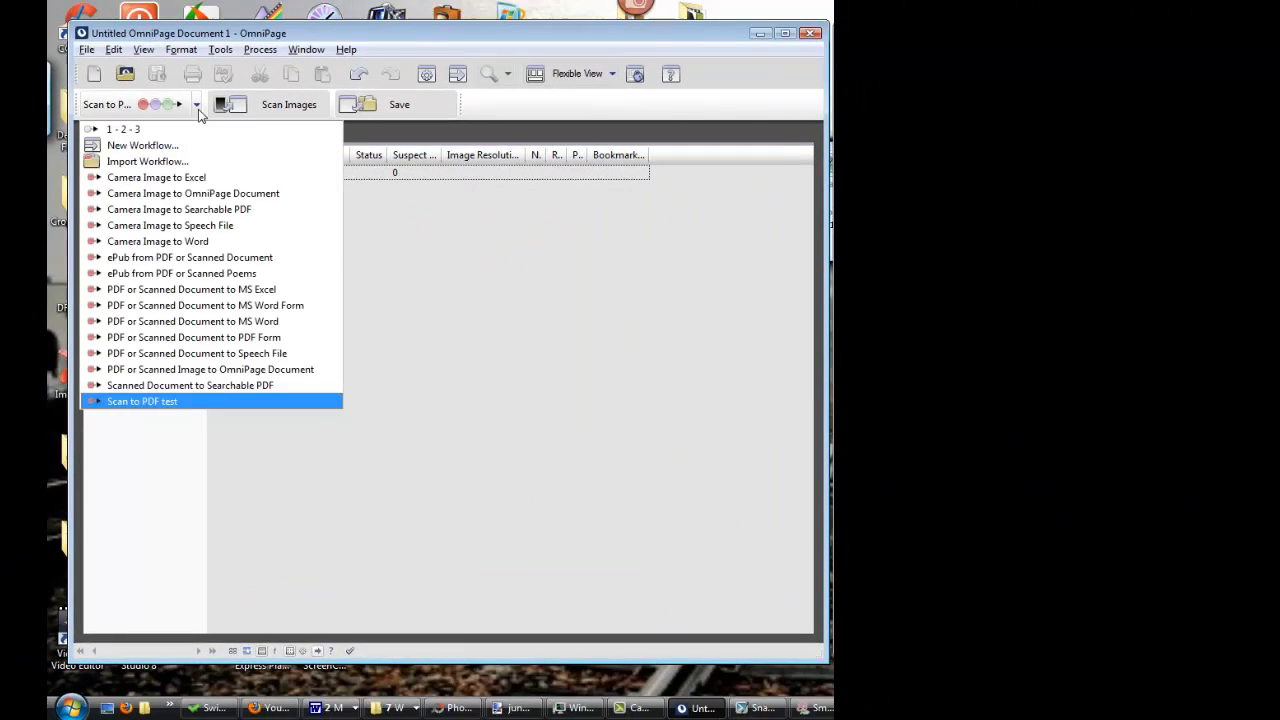